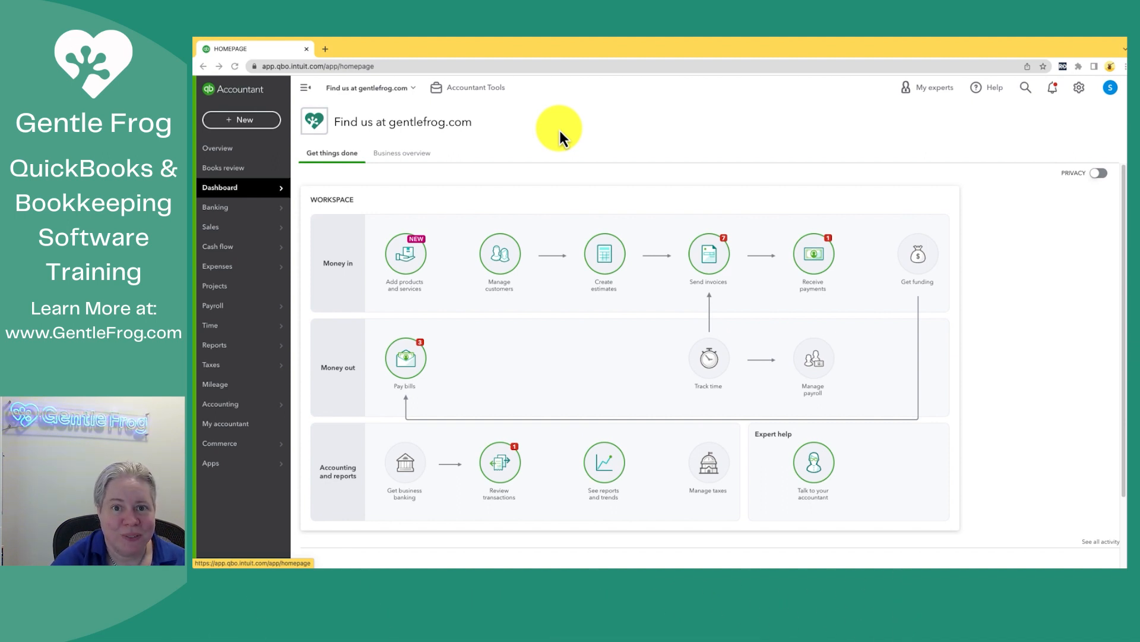
{"action": "mouse_move", "coordinate": [476, 135]}
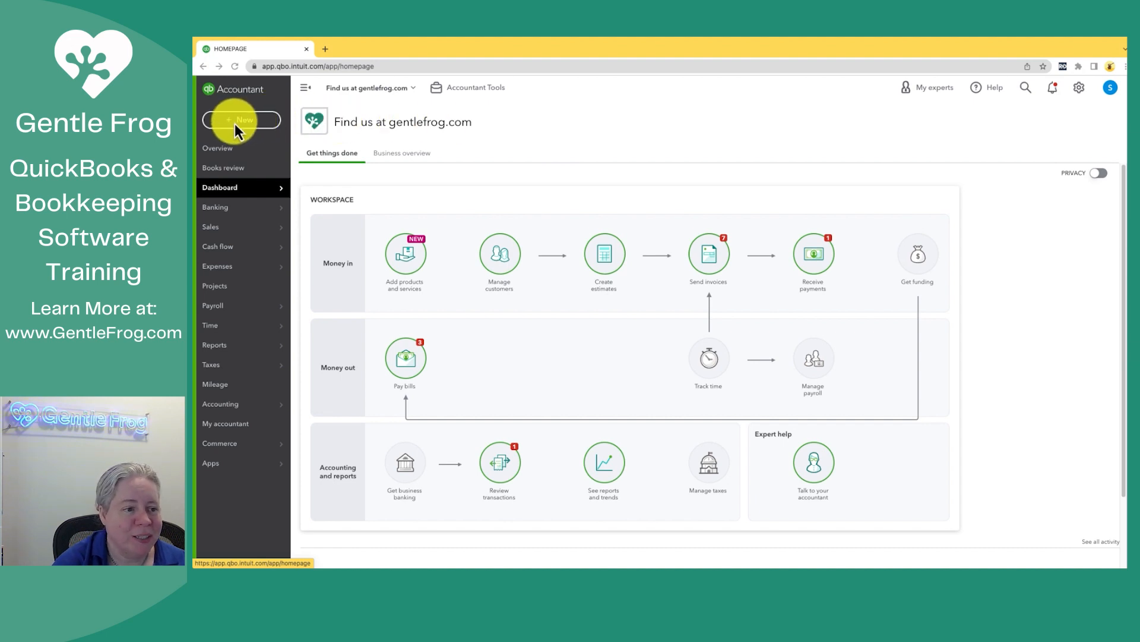
Bring up the + New menu of transactions that can be created.
{"action": "left_click", "coordinate": [241, 120]}
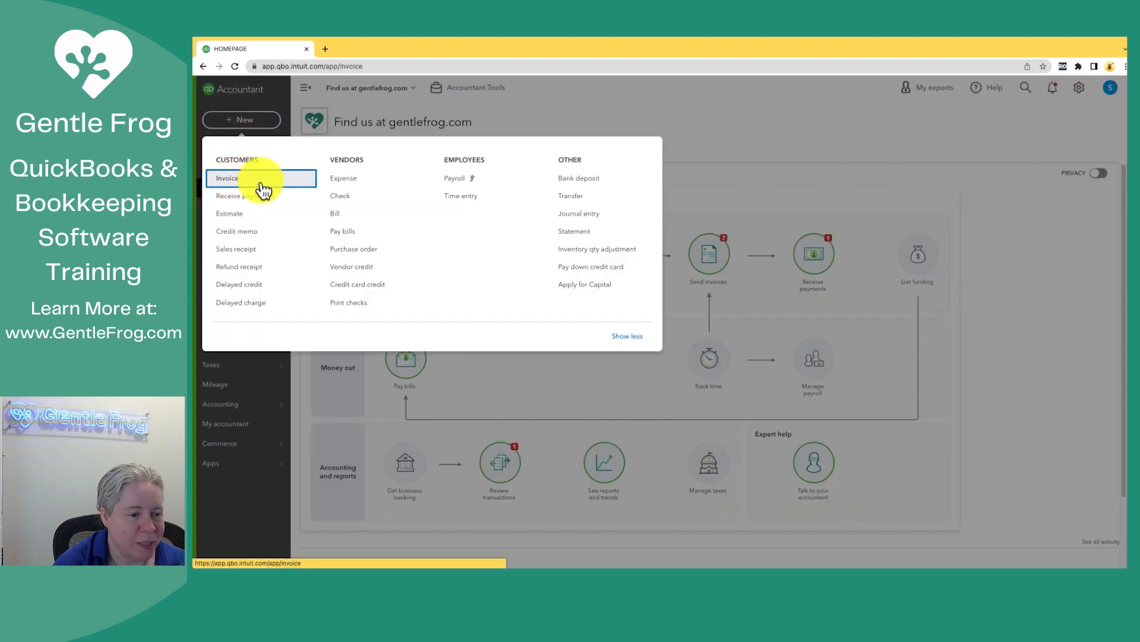
{"action": "left_click", "coordinate": [226, 177]}
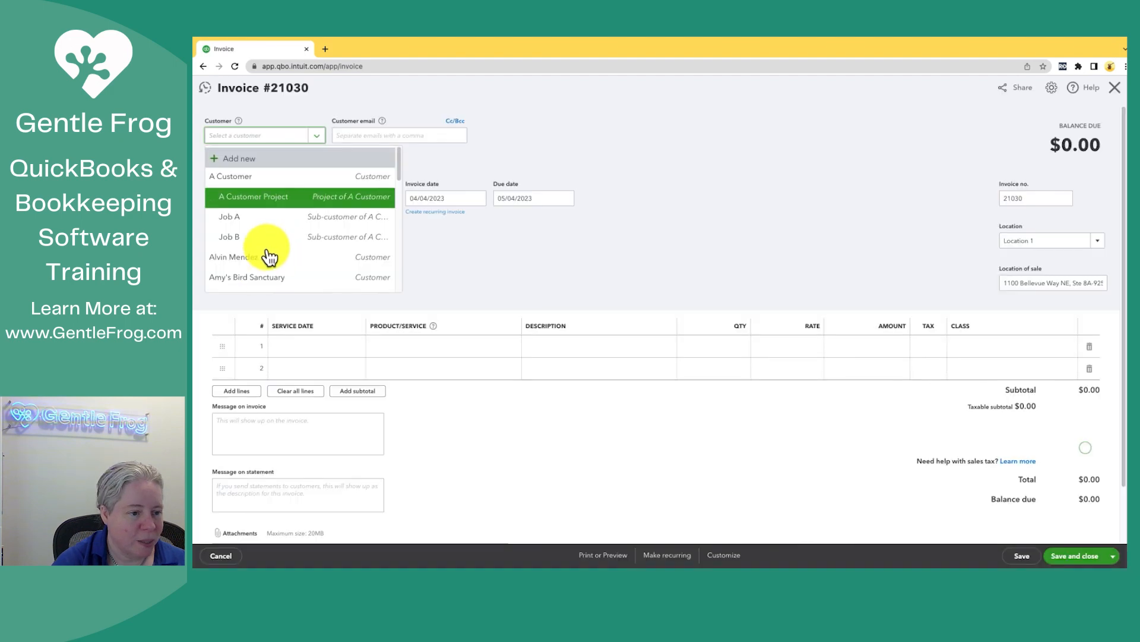
{"action": "scroll", "scroll_direction": "down", "scroll_amount": 3}
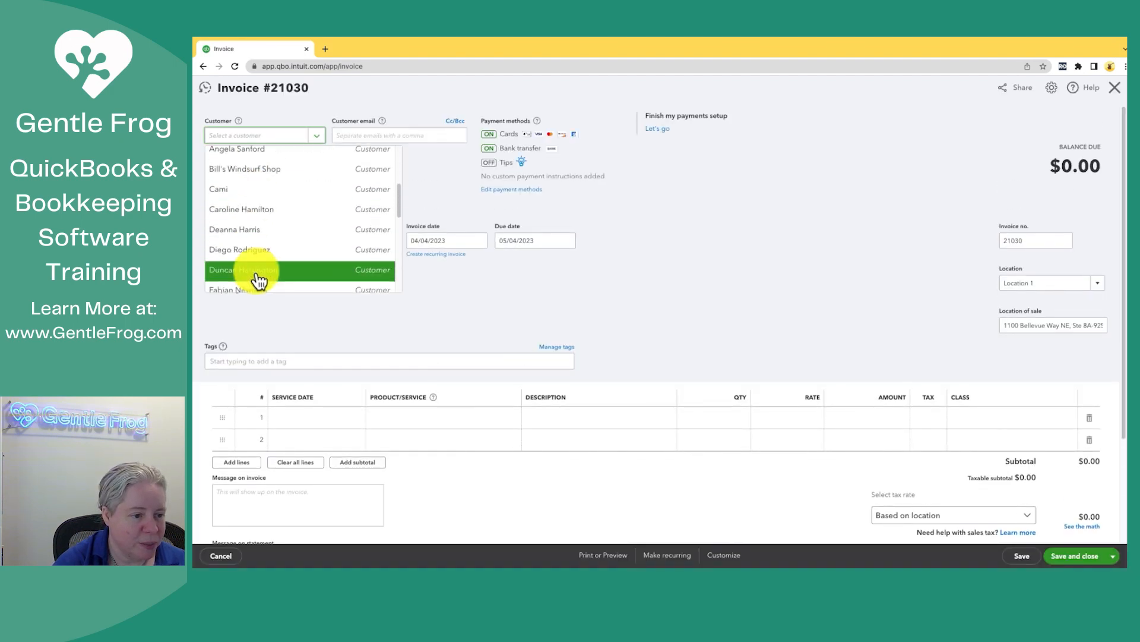
{"action": "left_click", "coordinate": [233, 270]}
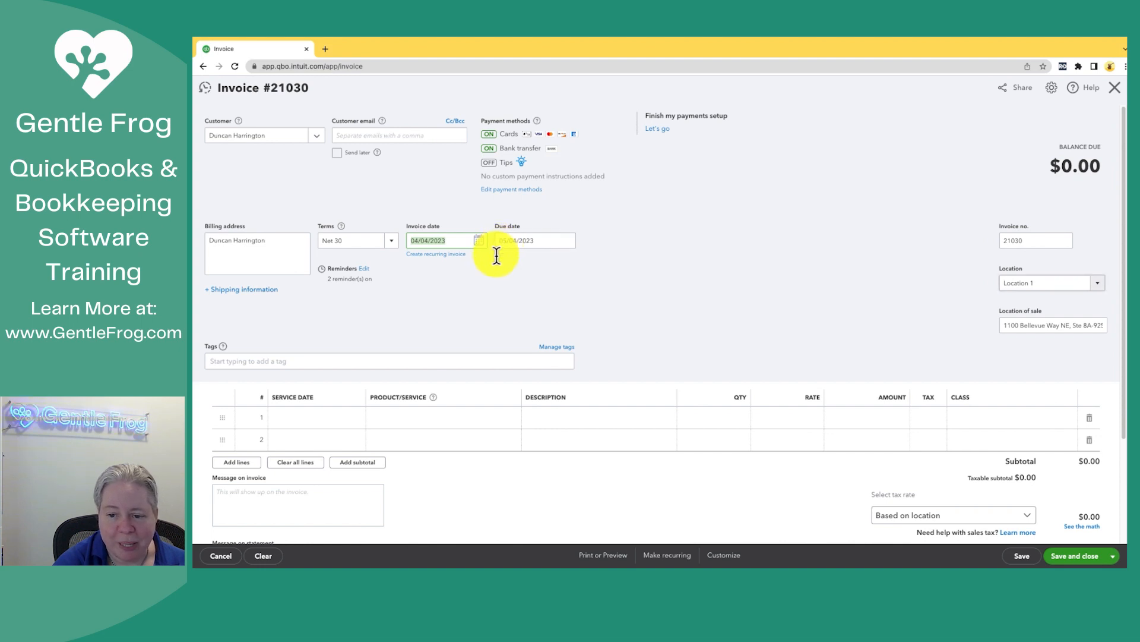
Add a Plumbing Services line described 'Groovy plum…' with a rate of 358.
{"action": "left_click", "coordinate": [443, 417]}
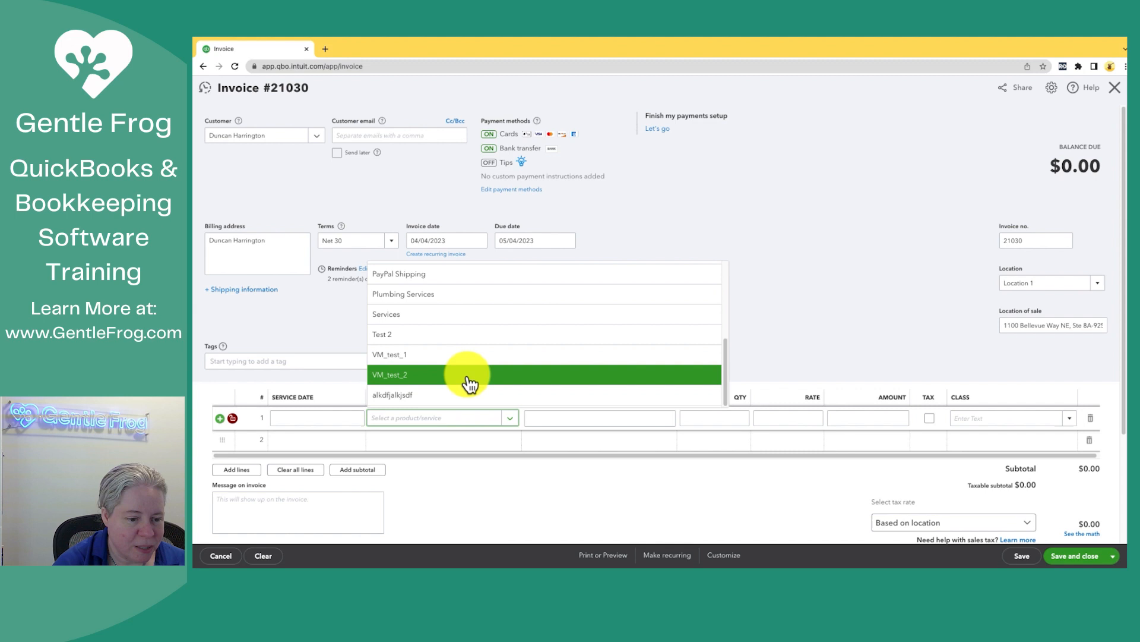
{"action": "left_click", "coordinate": [403, 293]}
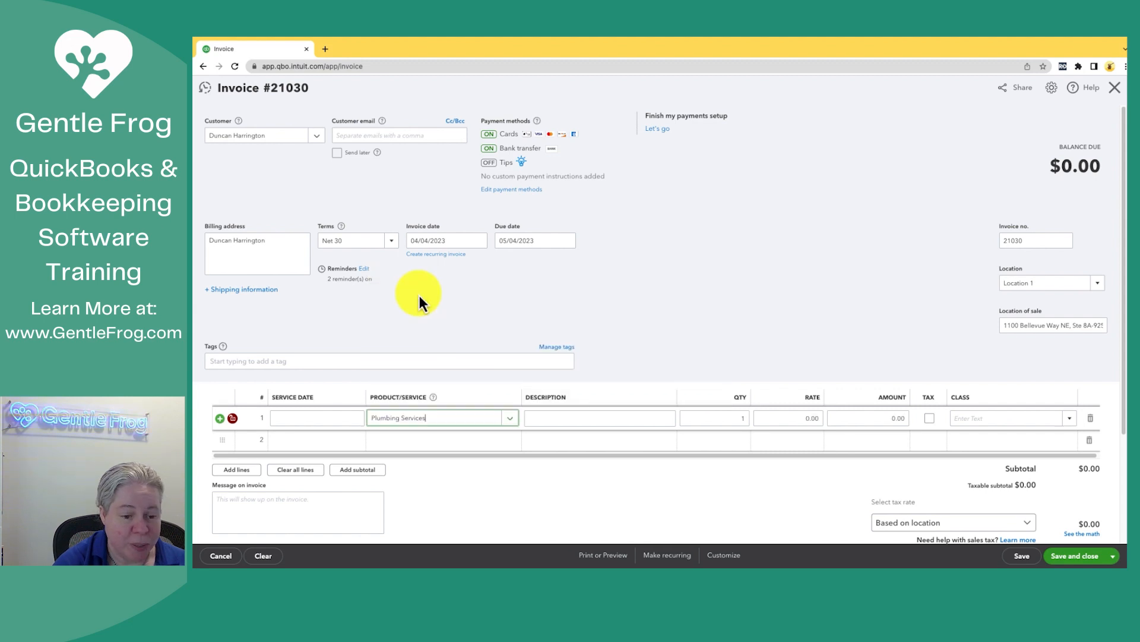
{"action": "mouse_move", "coordinate": [597, 422]}
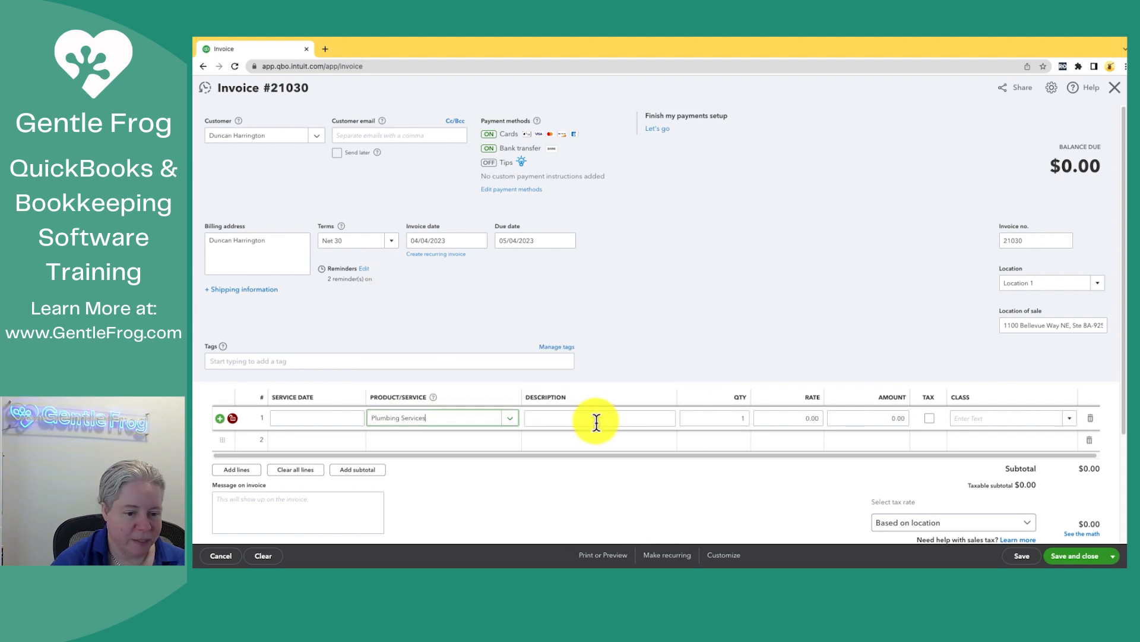
{"action": "left_click", "coordinate": [597, 417]}
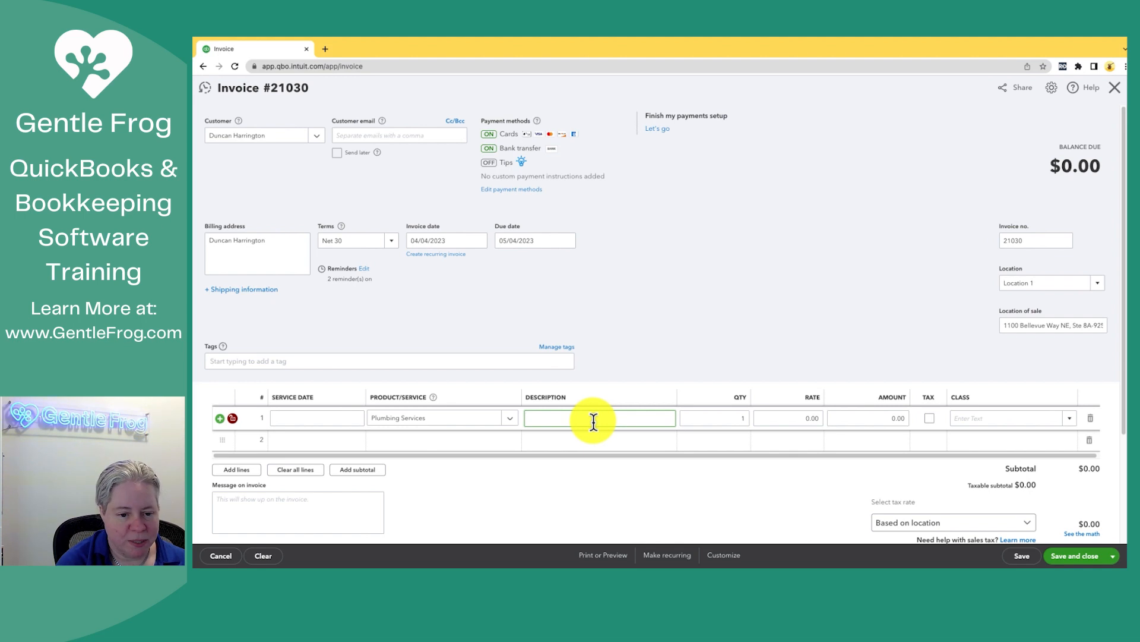
{"action": "type", "text": "Groovy plumbing thing"}
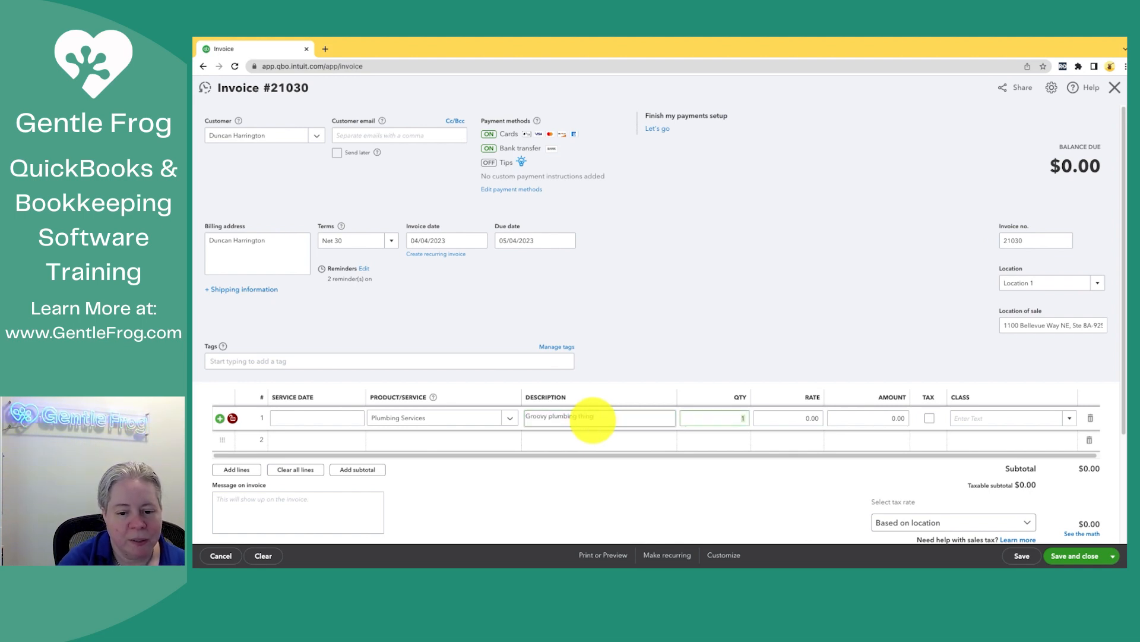
{"action": "left_click", "coordinate": [789, 417]}
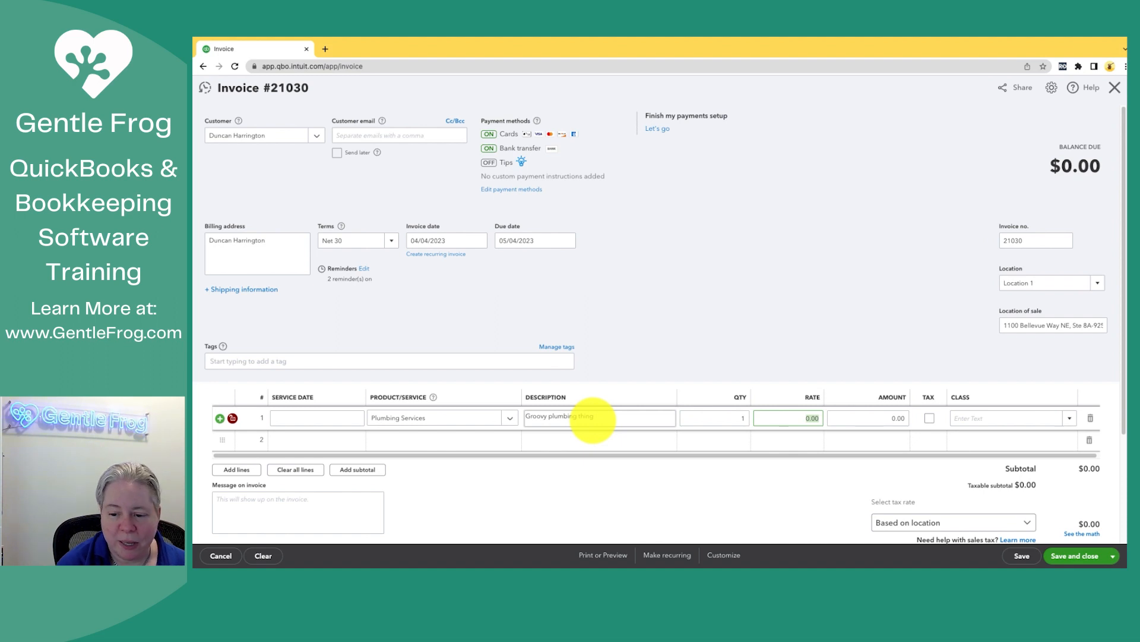
{"action": "type", "text": "358"}
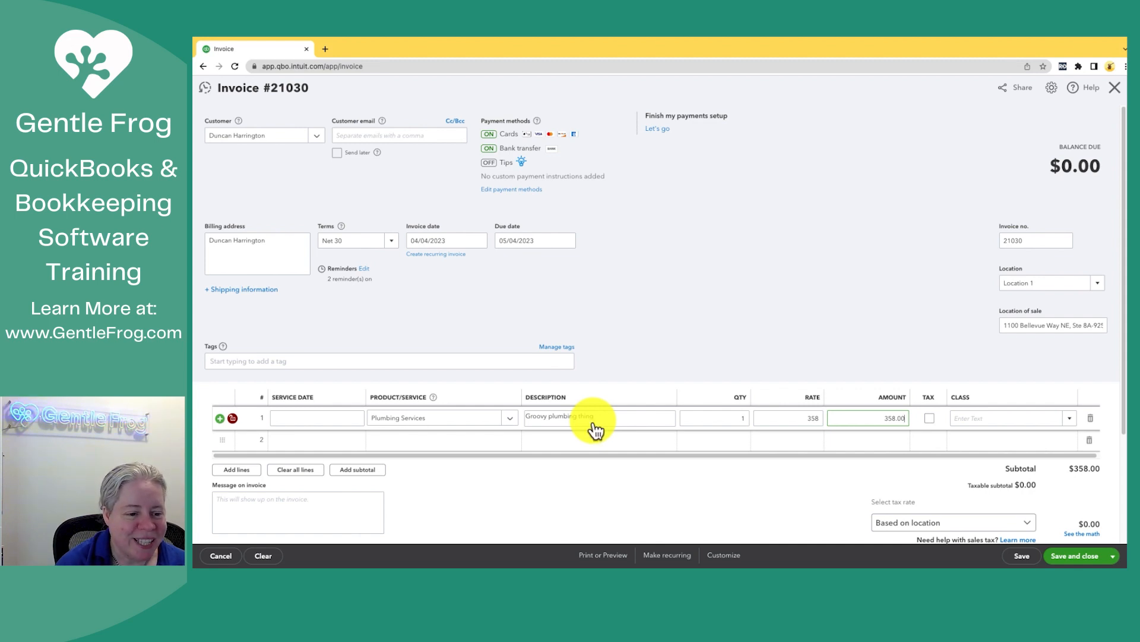
Commit the Plumbing Services line so the balance due reads $358.00.
{"action": "left_click", "coordinate": [1052, 326]}
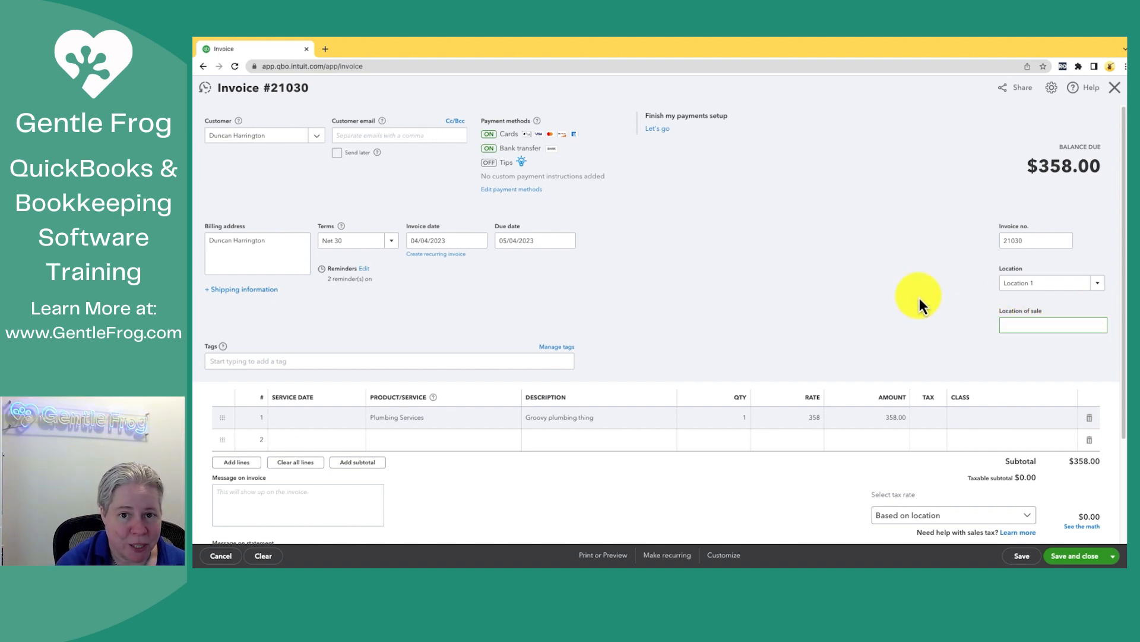
{"action": "mouse_move", "coordinate": [609, 240]}
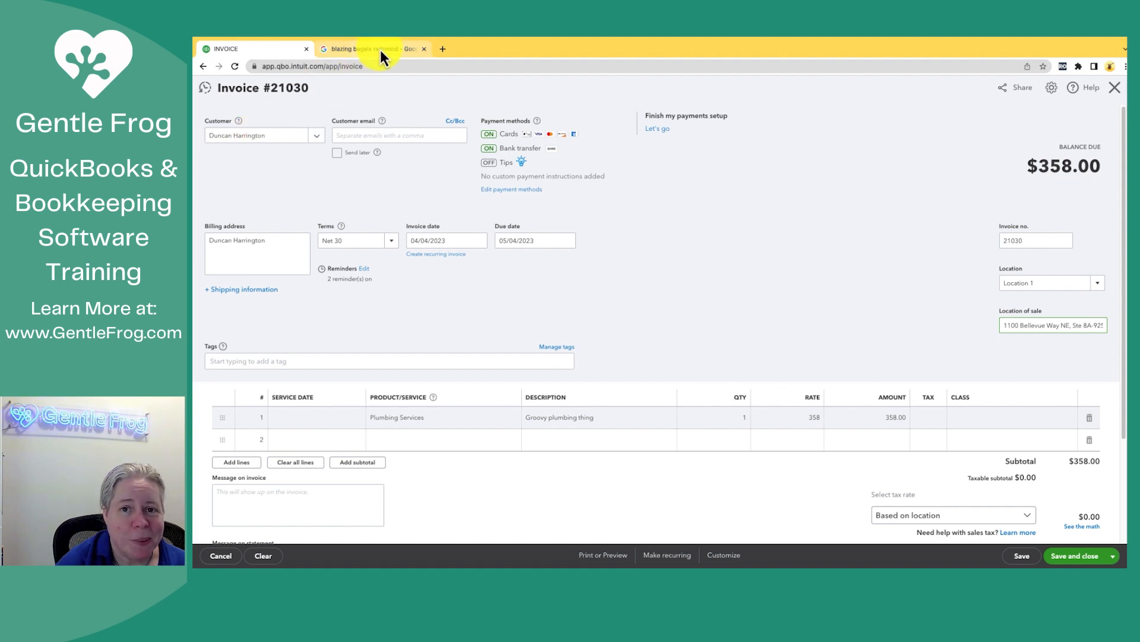
Switch to the Google results for Blazing Bagels in Redmond to copy its address.
{"action": "left_click", "coordinate": [371, 49]}
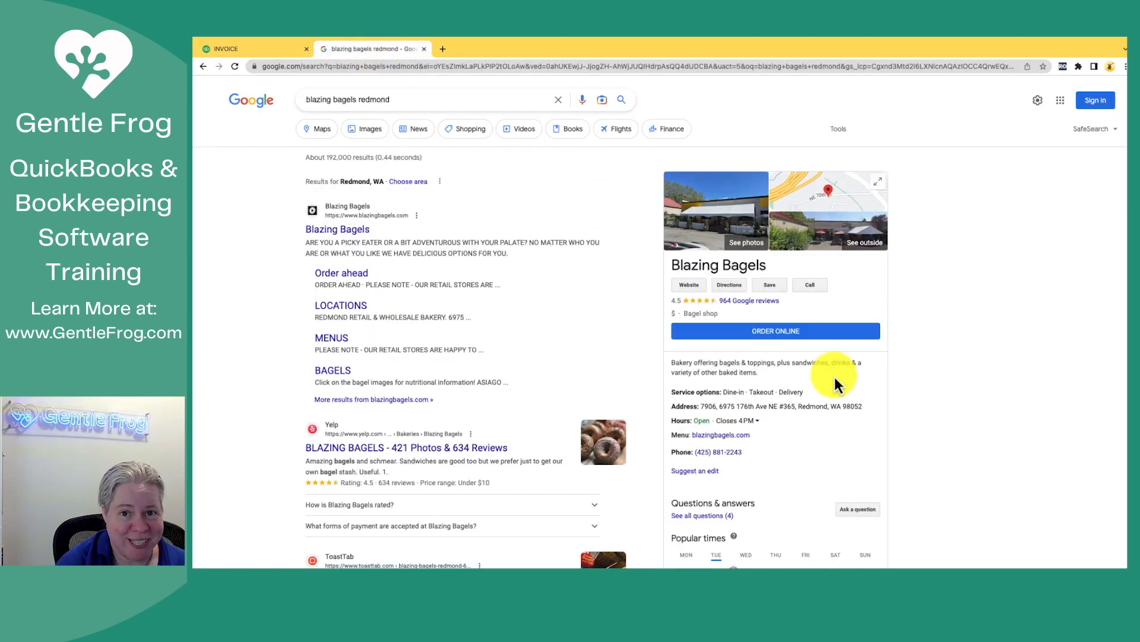
{"action": "mouse_move", "coordinate": [719, 407]}
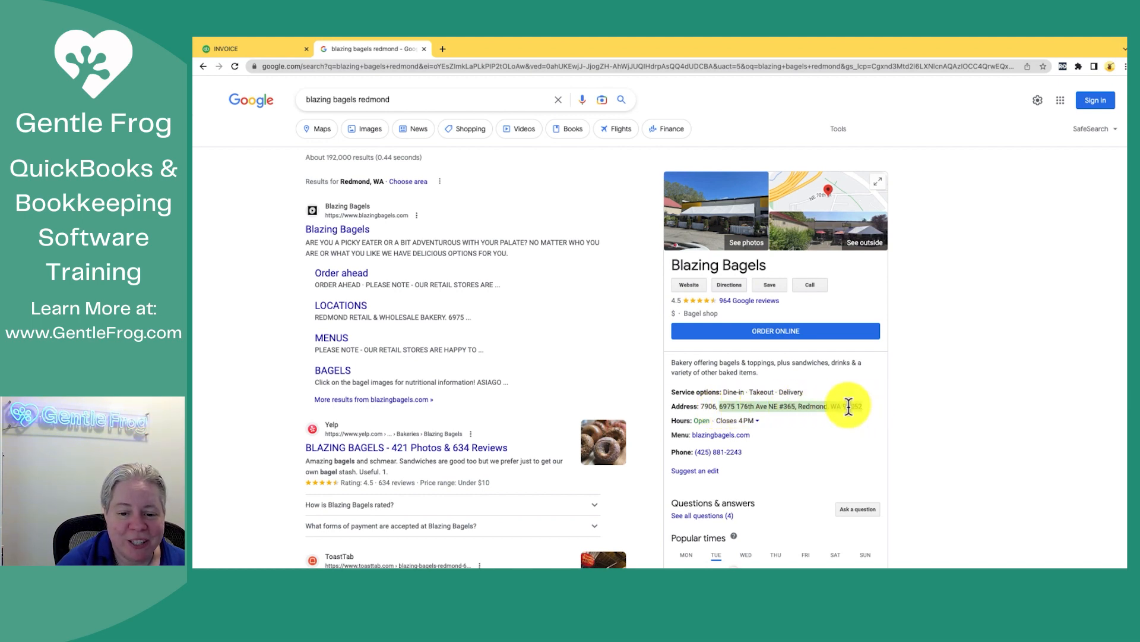
{"action": "mouse_move", "coordinate": [572, 243]}
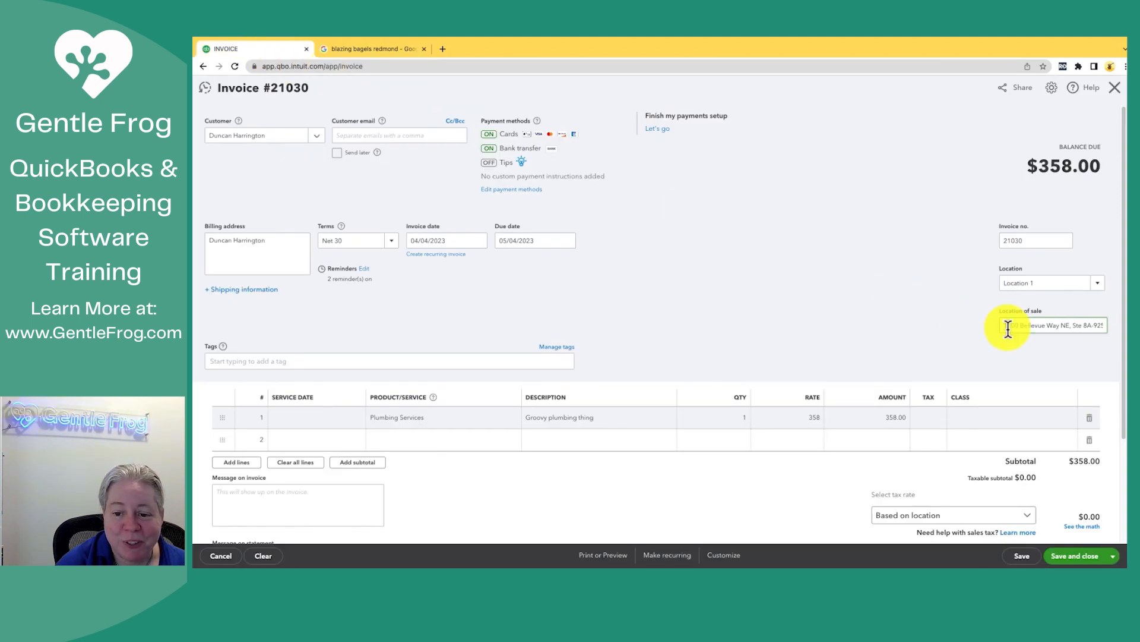
Select the Location of sale address so it can be replaced with the Redmond one.
{"action": "left_click", "coordinate": [1051, 326]}
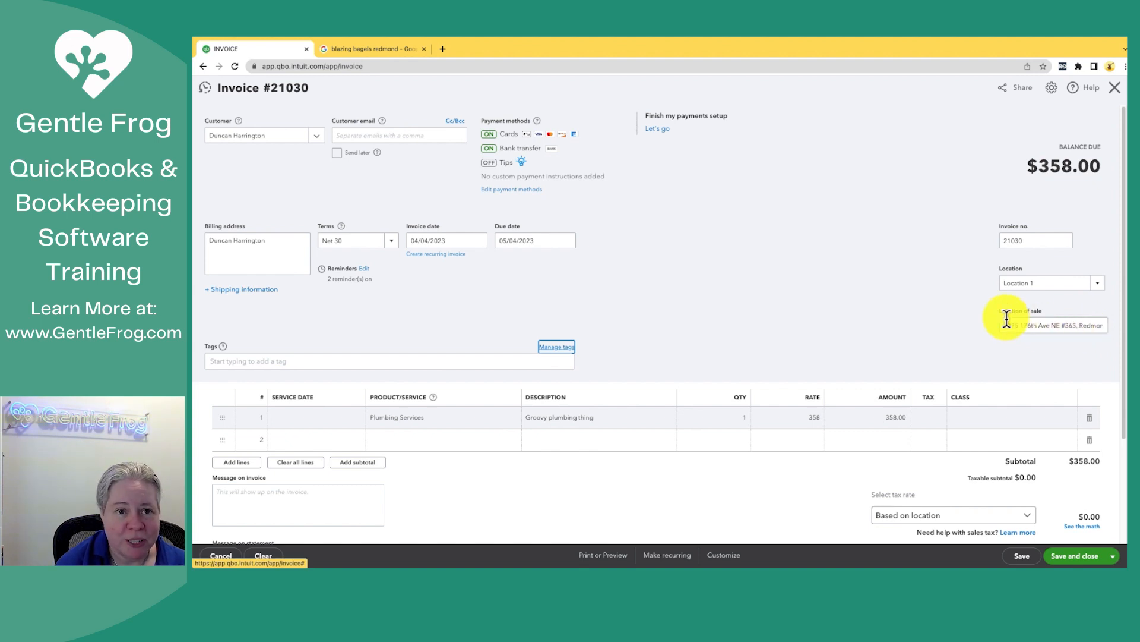
{"action": "mouse_move", "coordinate": [1003, 323]}
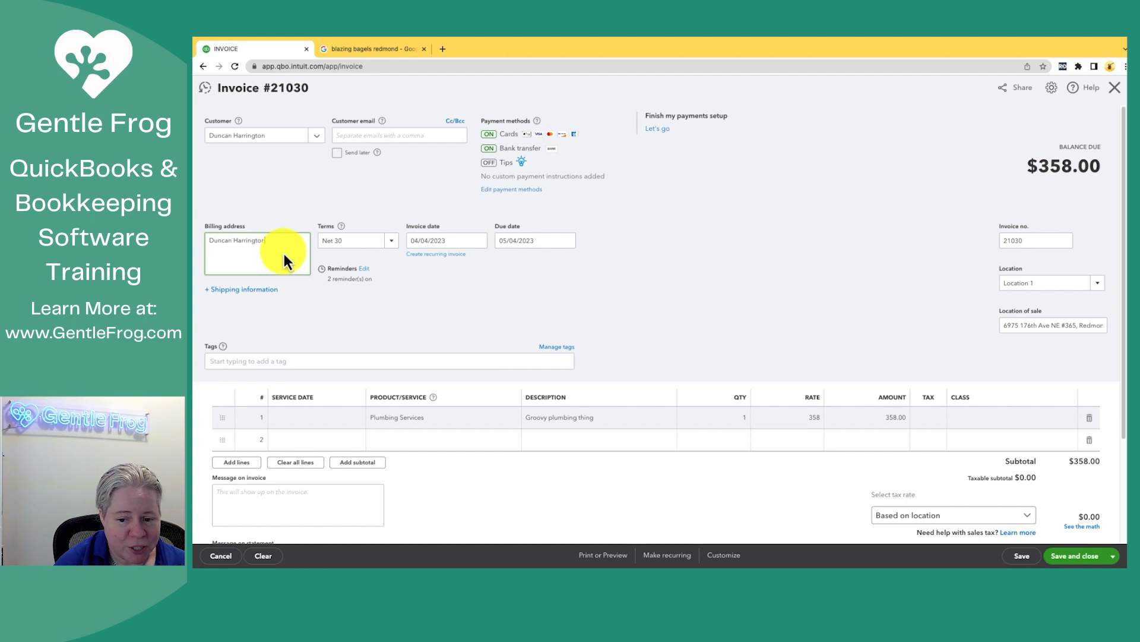
{"action": "mouse_move", "coordinate": [927, 425]}
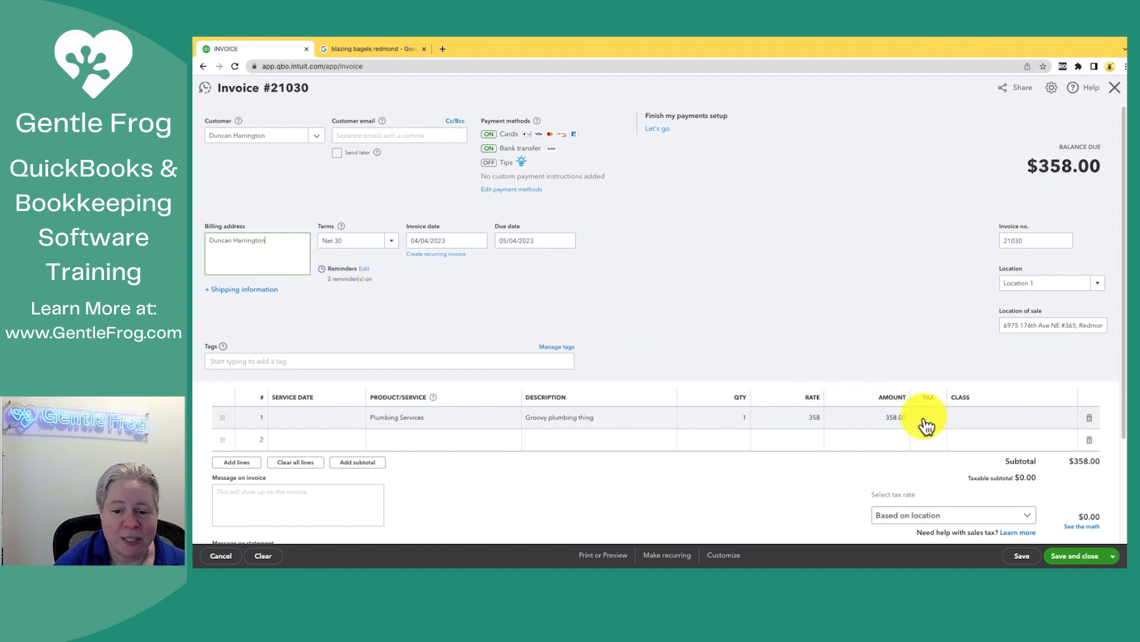
Make the plumbing line taxable, adding $36.16 tax for a $394.16 total.
{"action": "left_click", "coordinate": [928, 417]}
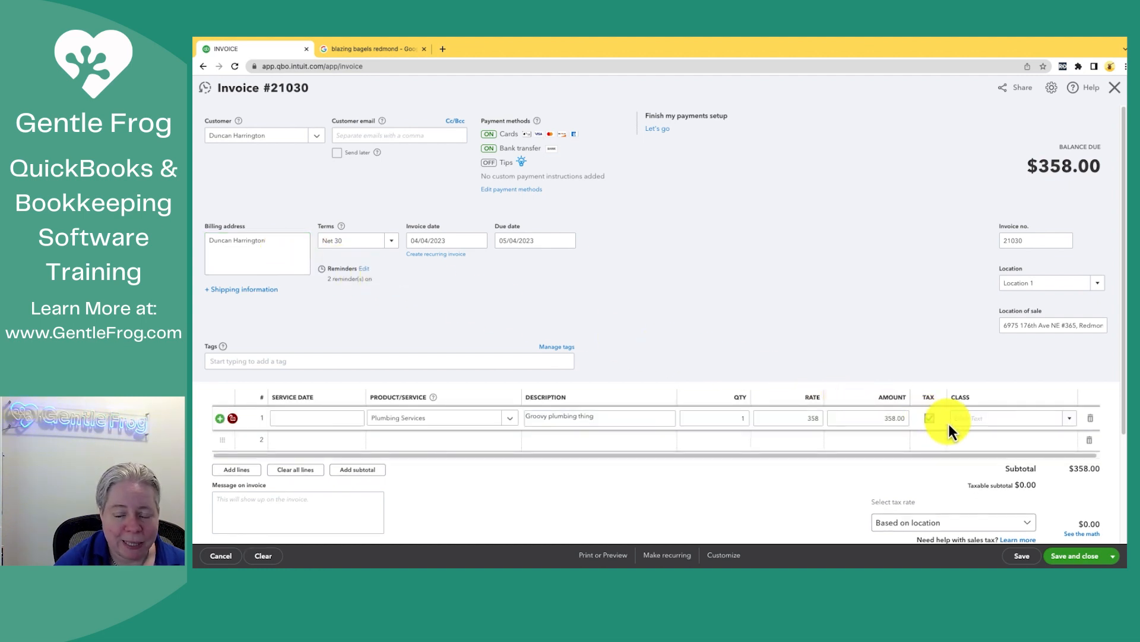
{"action": "left_click", "coordinate": [928, 417]}
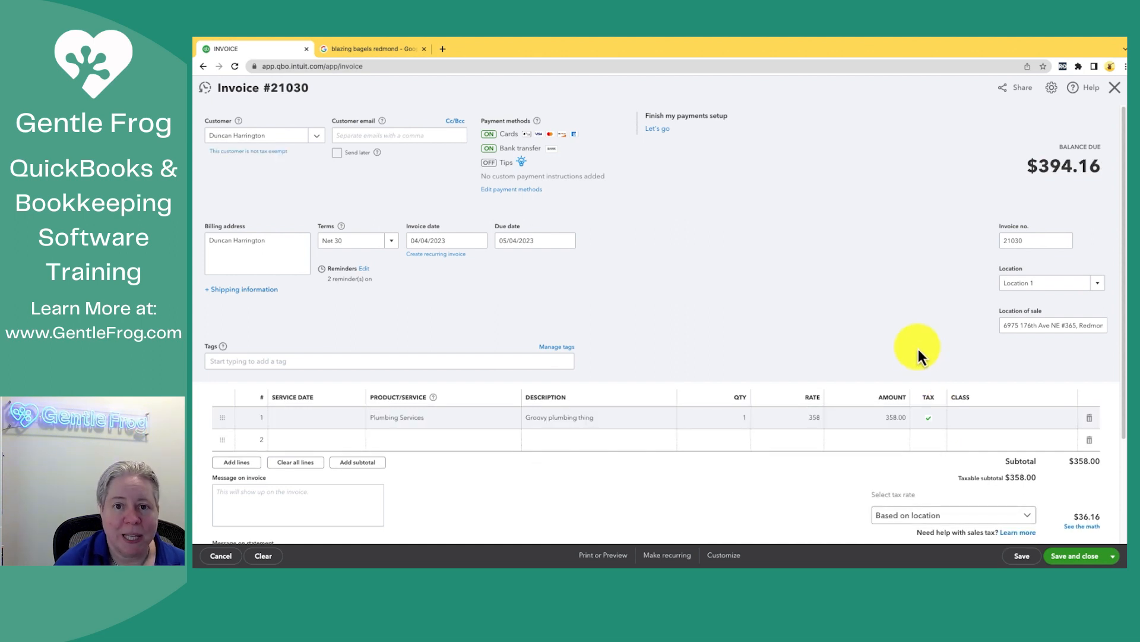
{"action": "scroll", "scroll_direction": "down", "scroll_amount": 3}
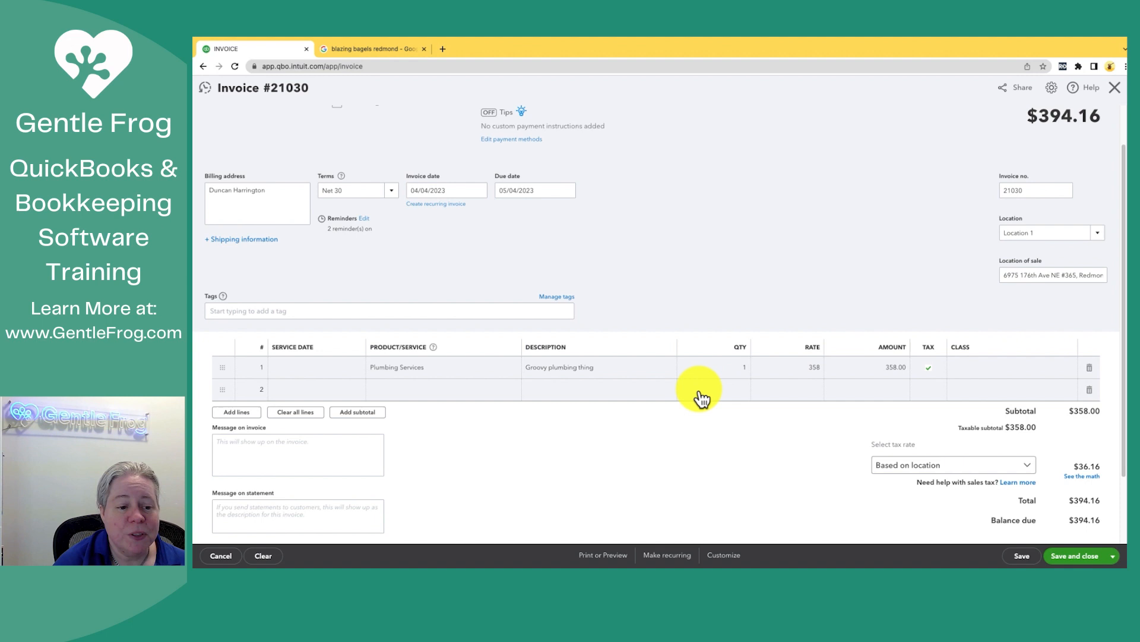
{"action": "mouse_move", "coordinate": [672, 403]}
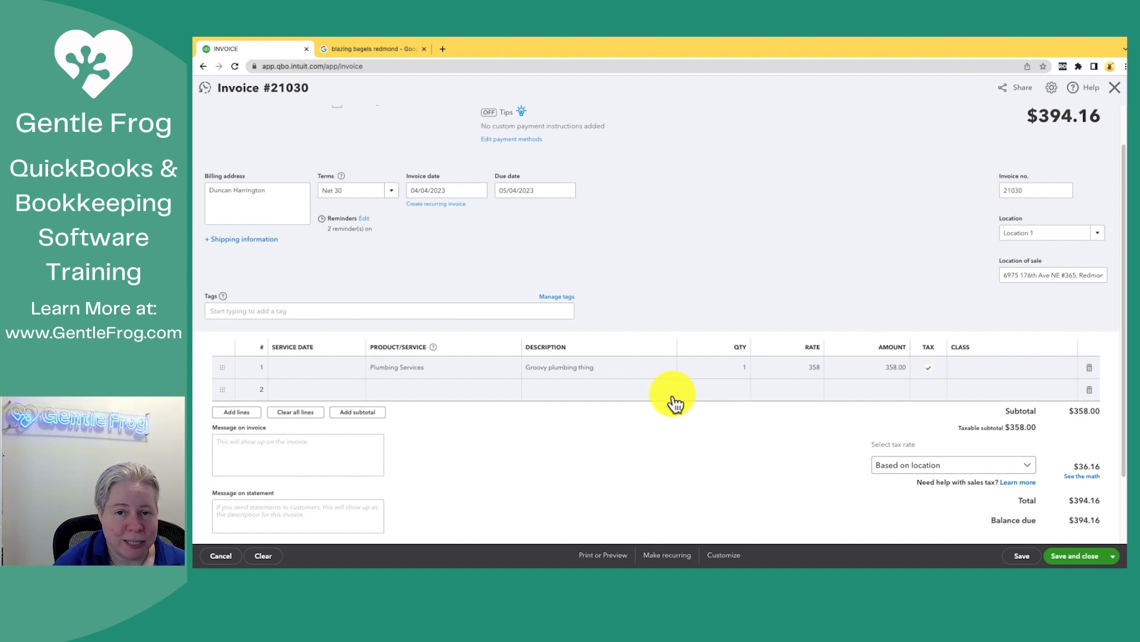
{"action": "mouse_move", "coordinate": [929, 397]}
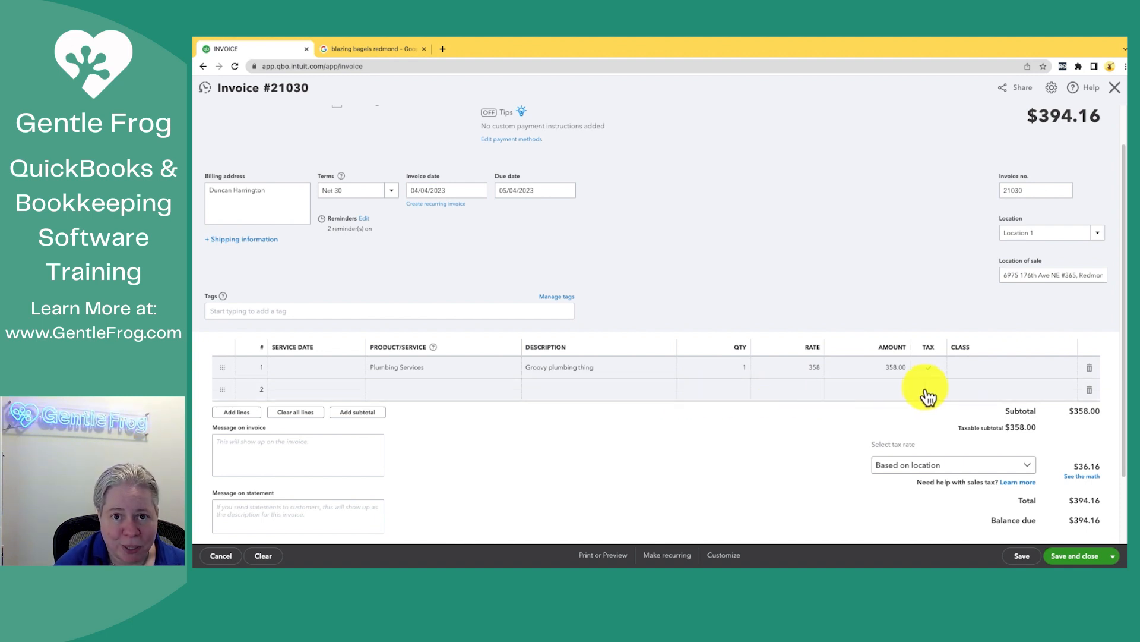
{"action": "scroll", "scroll_direction": "down", "scroll_amount": 3}
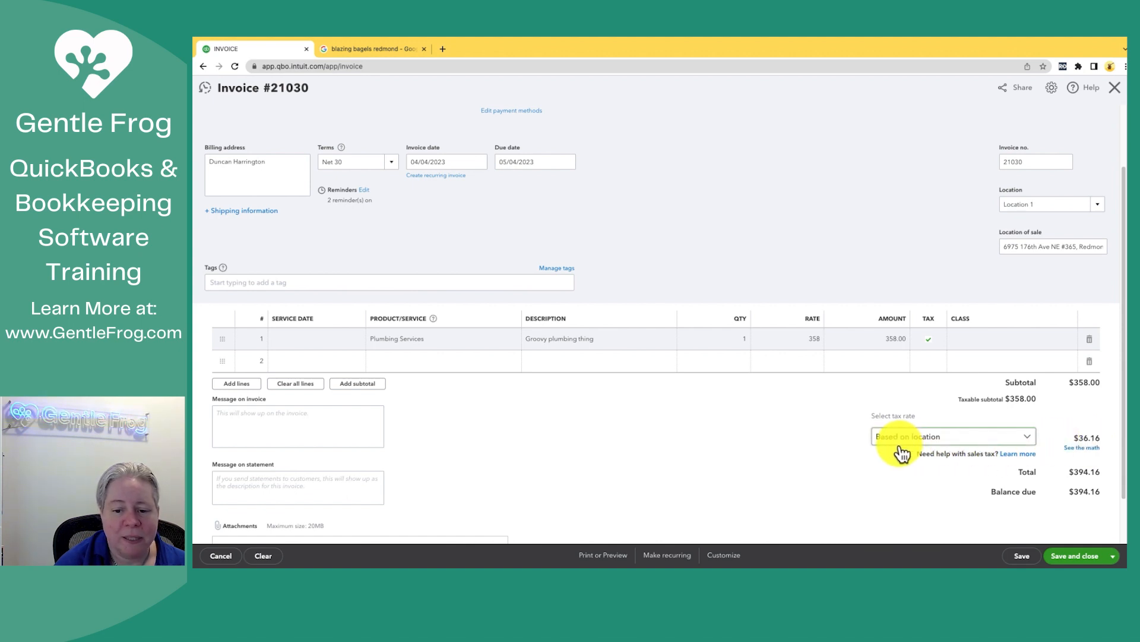
{"action": "mouse_move", "coordinate": [965, 356]}
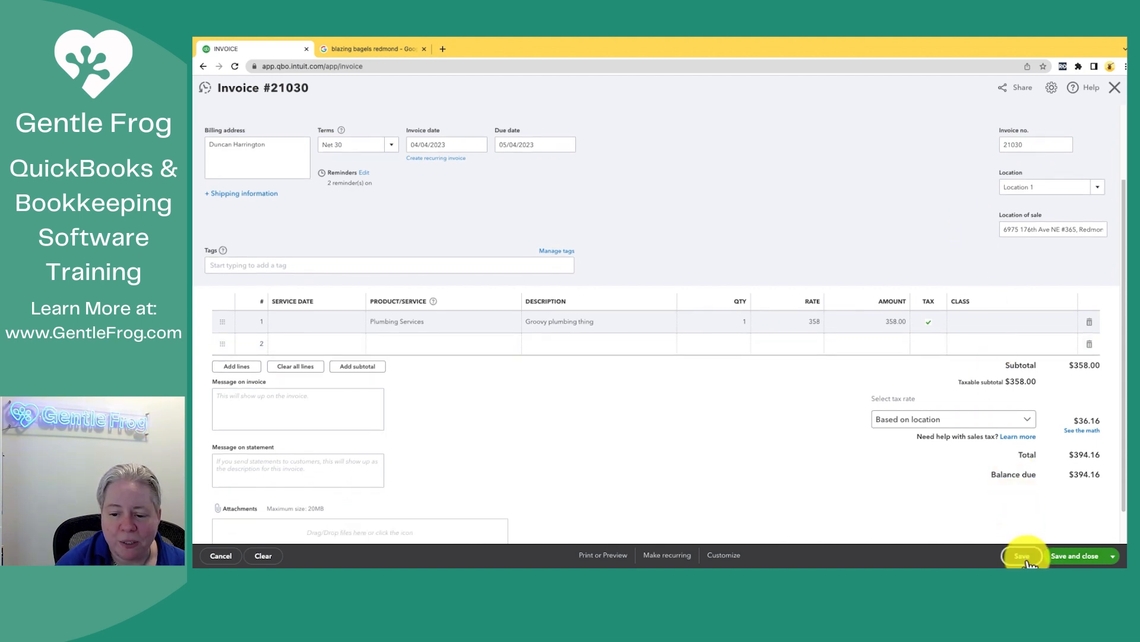
Save invoice 21030 with the $394.16 balance due.
{"action": "left_click", "coordinate": [1022, 554]}
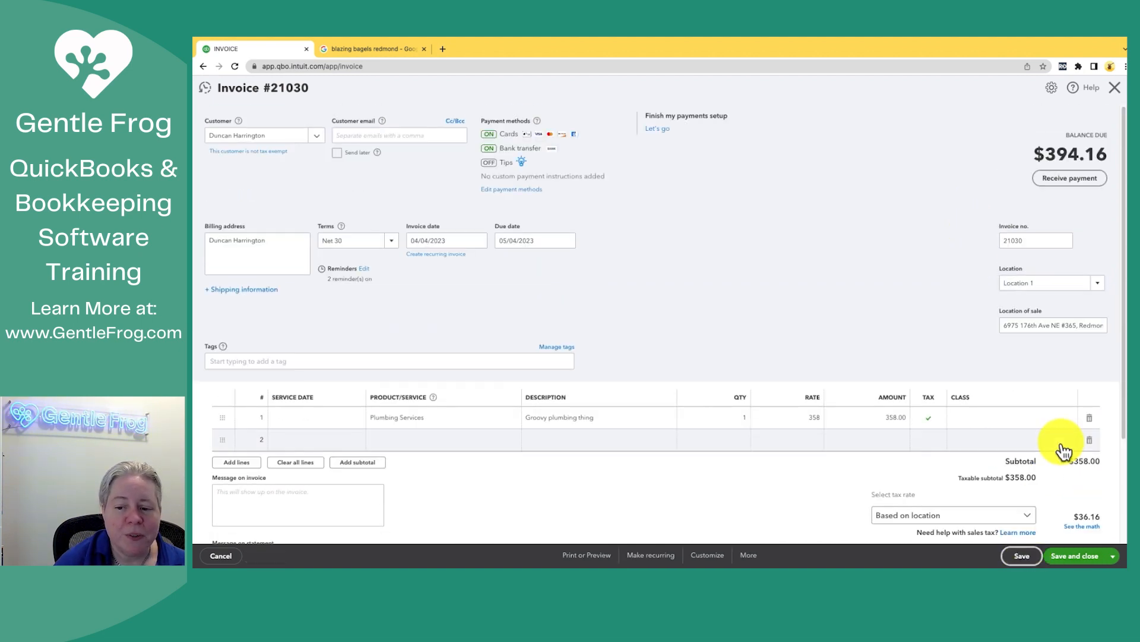
{"action": "left_click", "coordinate": [1021, 555]}
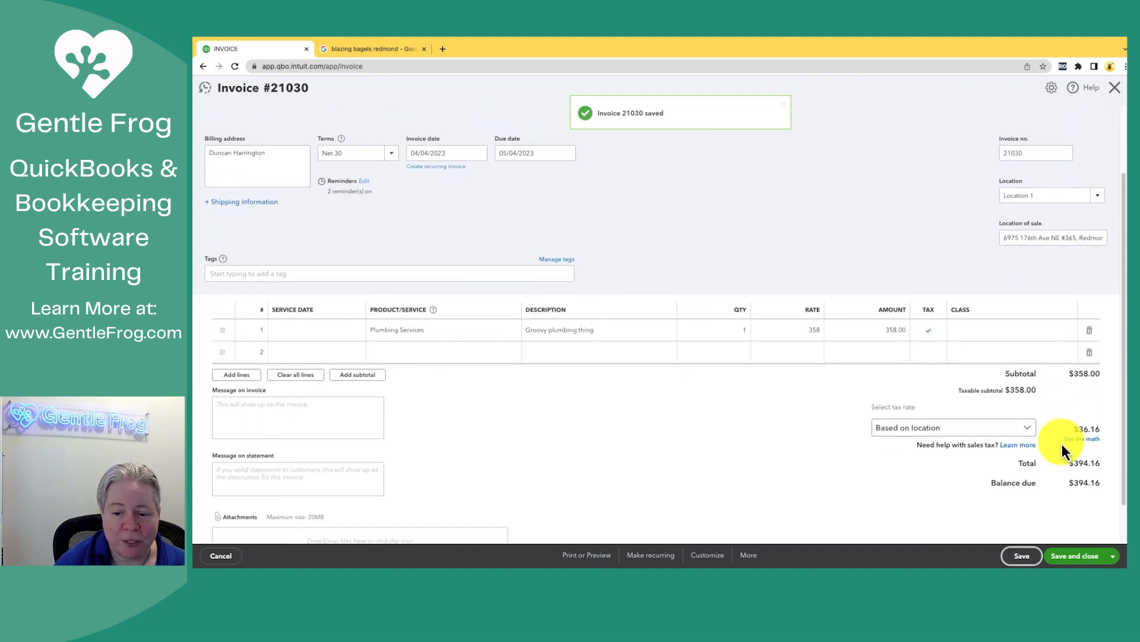
{"action": "scroll", "scroll_direction": "down", "scroll_amount": 3}
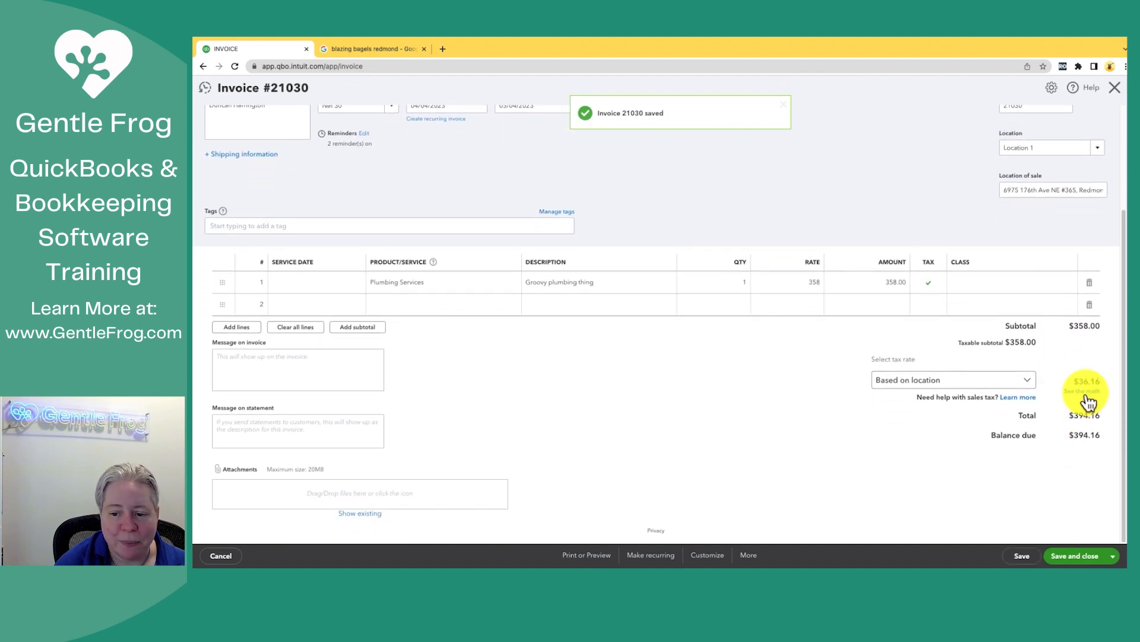
{"action": "left_click", "coordinate": [1084, 388]}
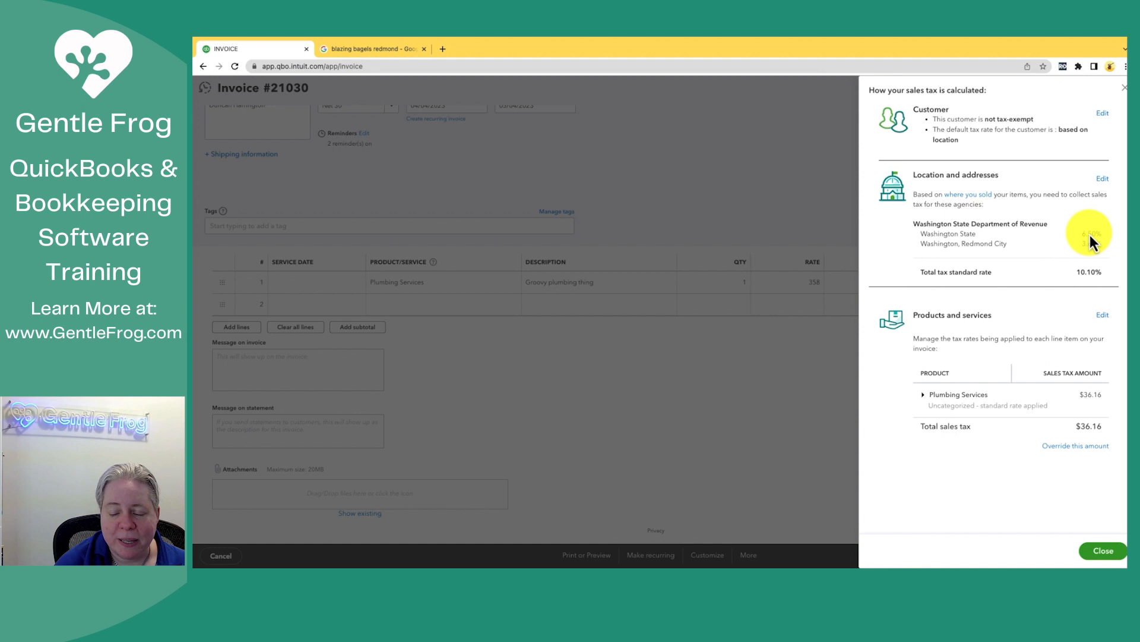
{"action": "mouse_move", "coordinate": [1091, 234]}
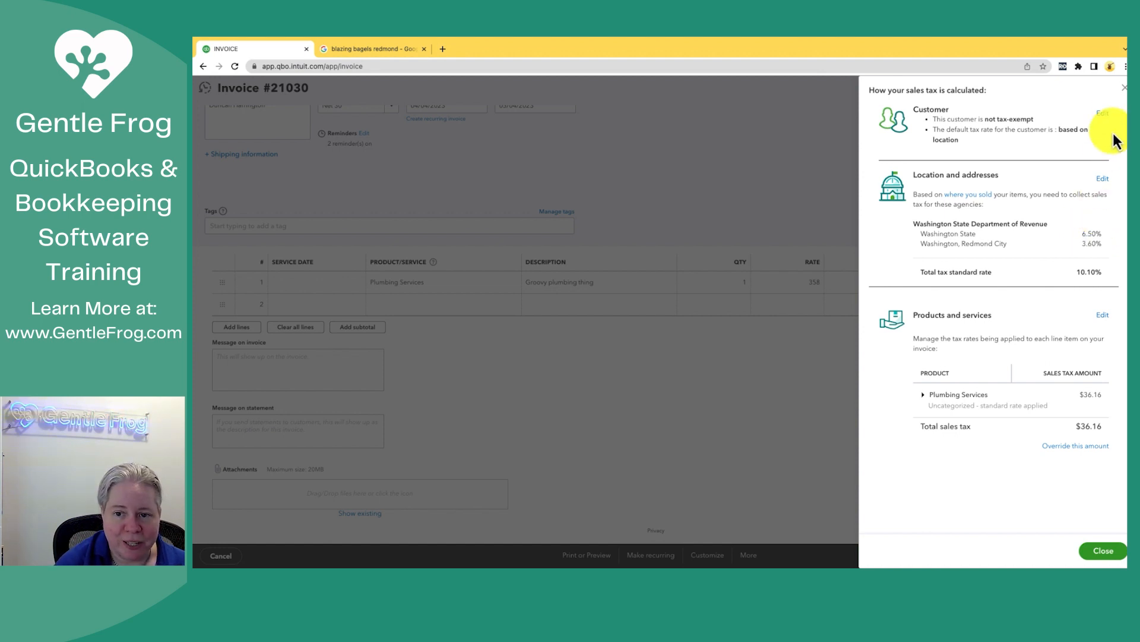
{"action": "mouse_move", "coordinate": [1124, 95]}
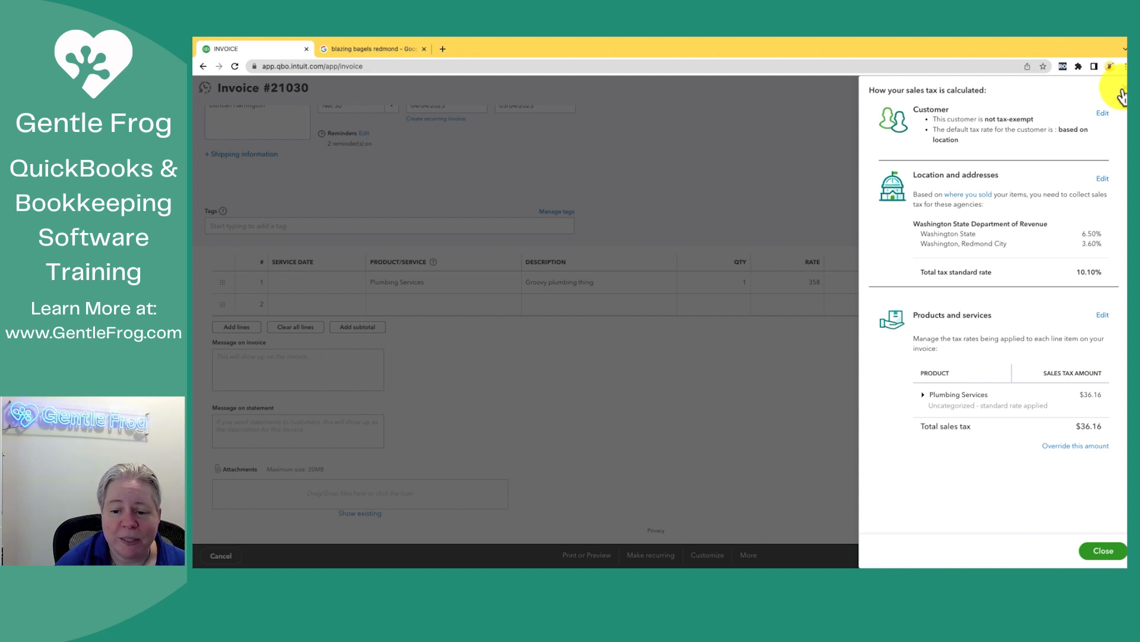
{"action": "left_click", "coordinate": [1103, 550]}
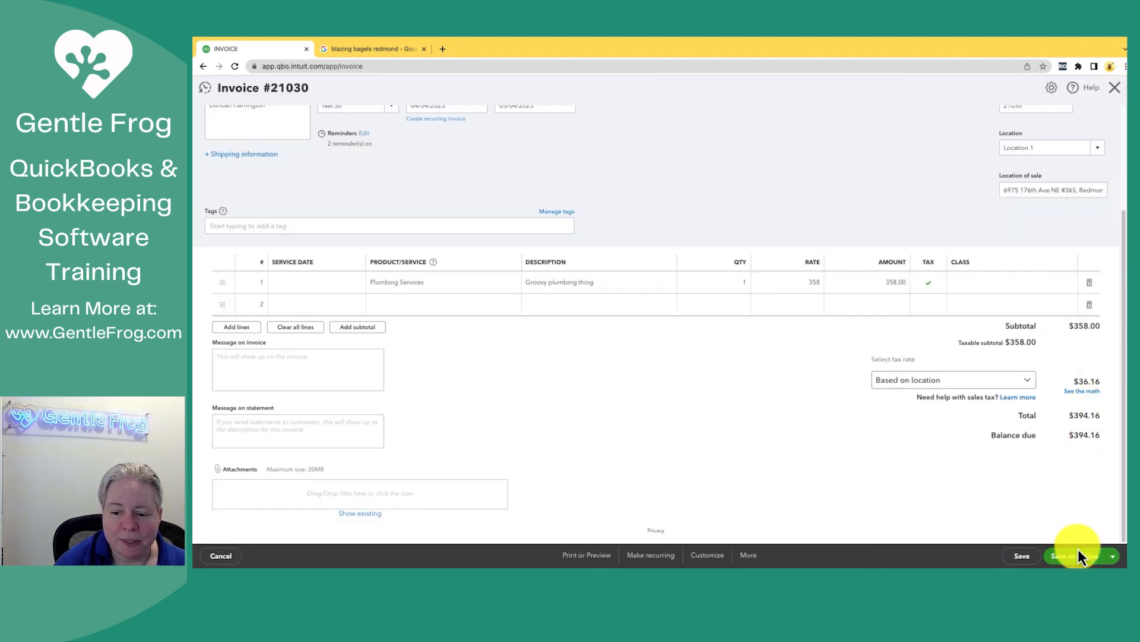
Receive the $394.16 payment as a check, reference 123, deposited to Checking-1, and save.
{"action": "scroll", "scroll_direction": "up", "scroll_amount": 3}
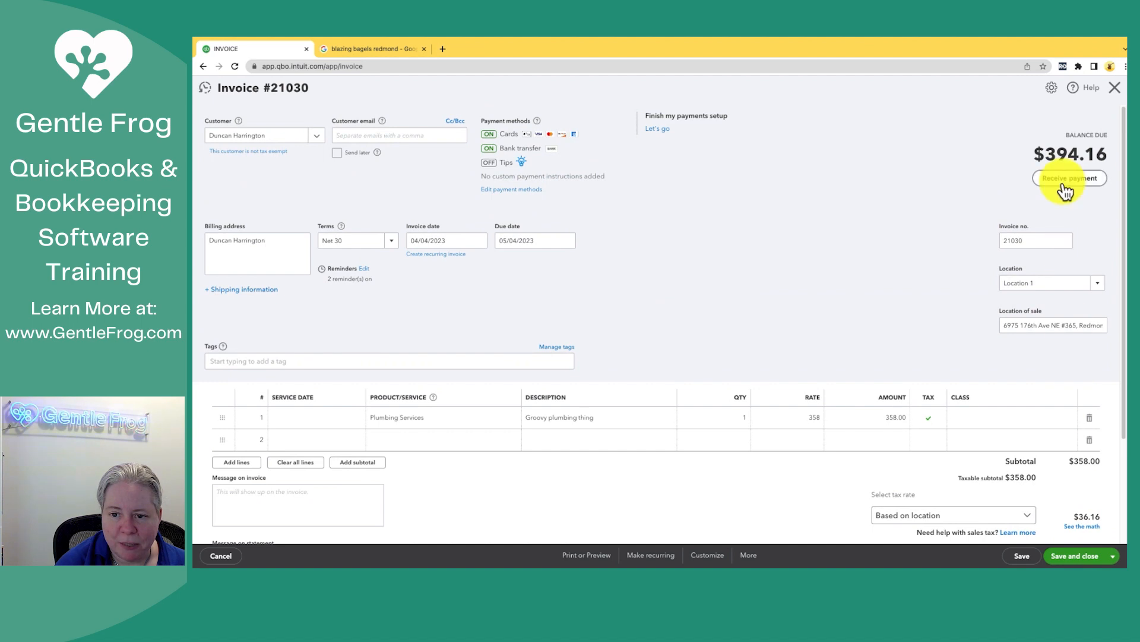
{"action": "left_click", "coordinate": [1069, 179]}
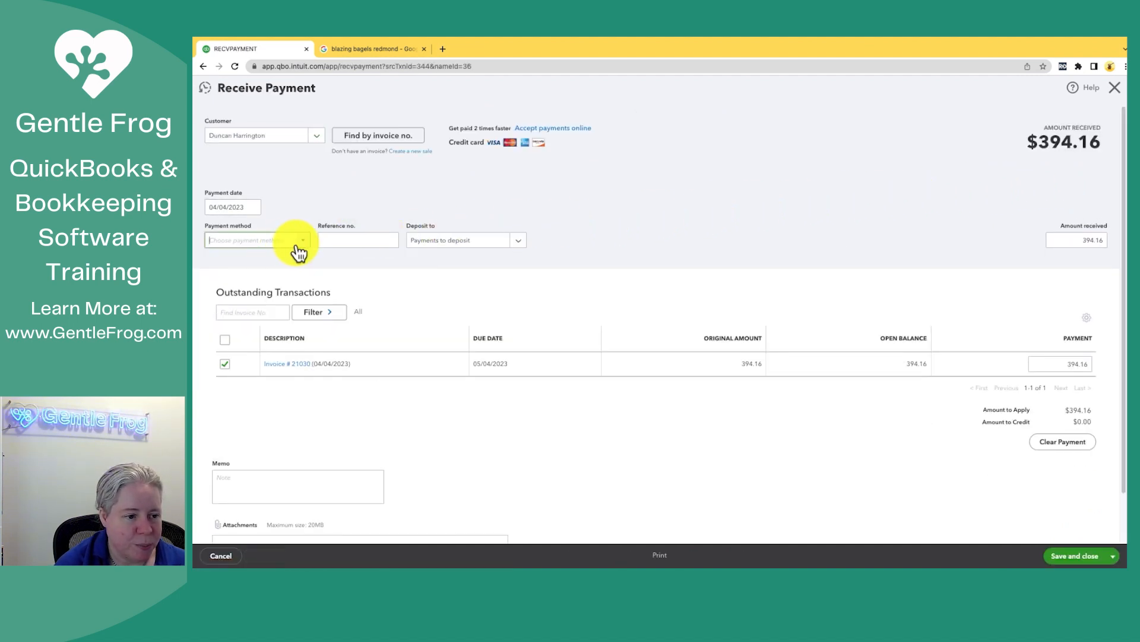
{"action": "left_click", "coordinate": [256, 240]}
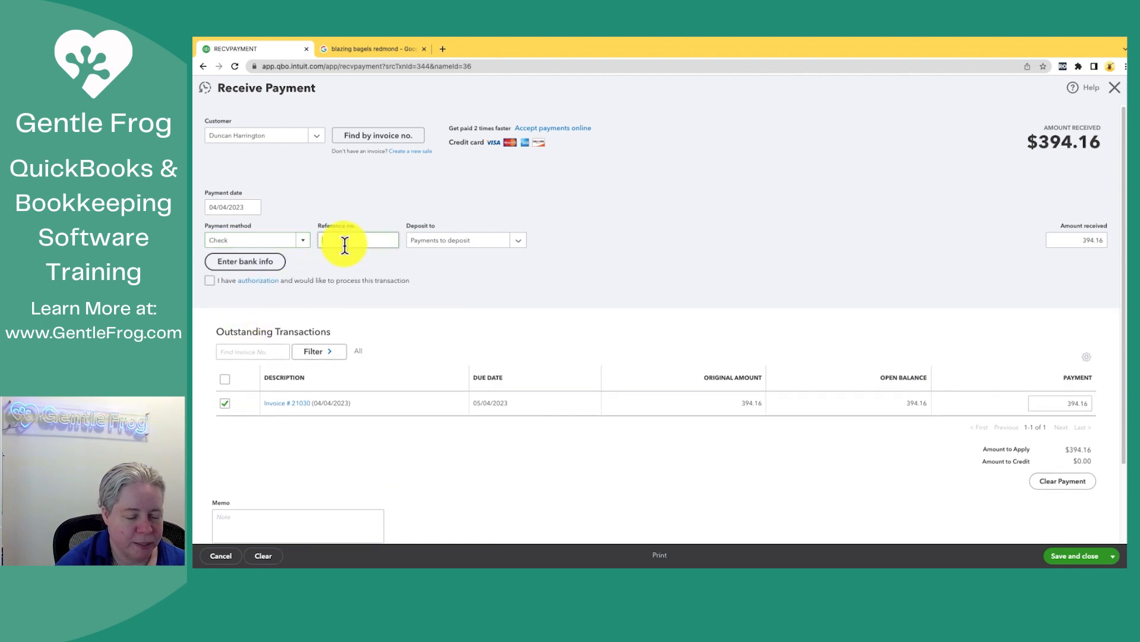
{"action": "left_click", "coordinate": [518, 240]}
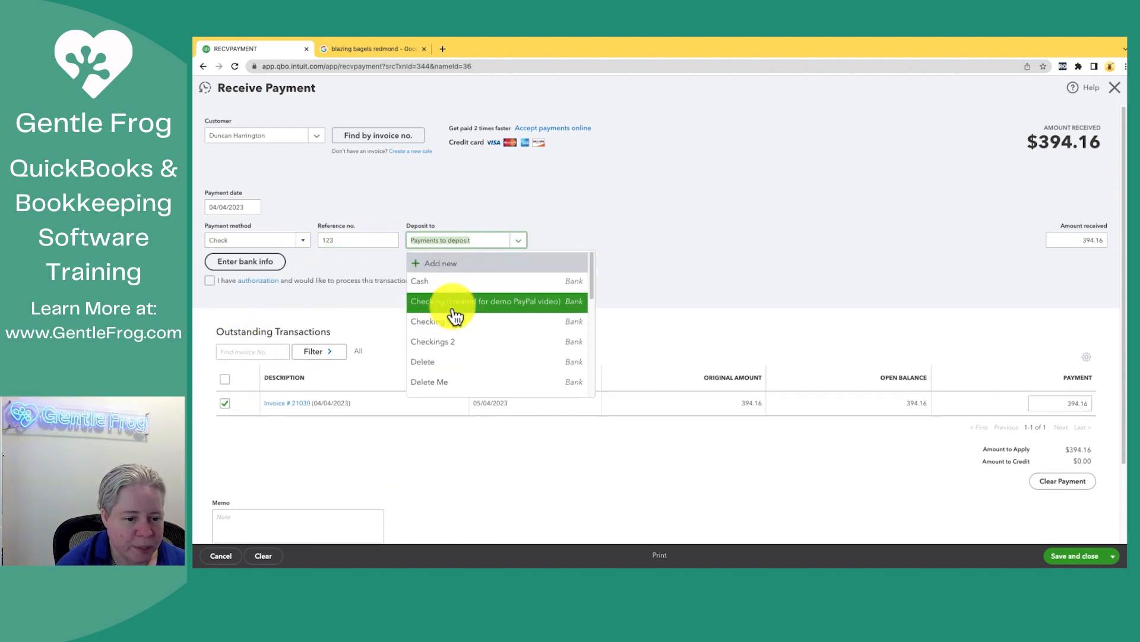
{"action": "left_click", "coordinate": [428, 321]}
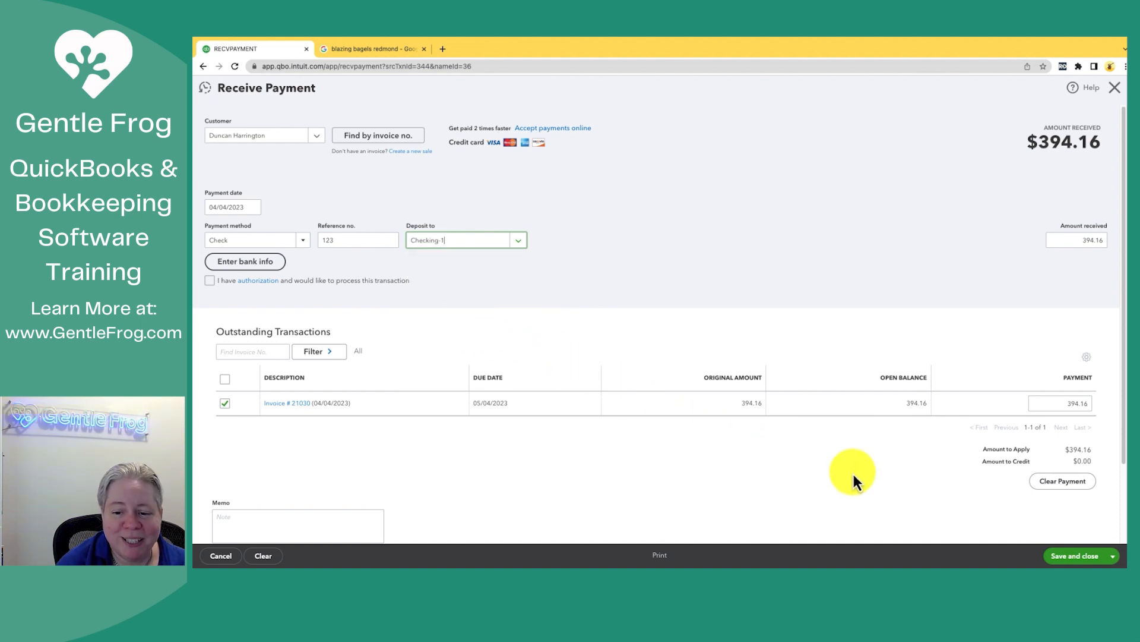
{"action": "mouse_move", "coordinate": [898, 444]}
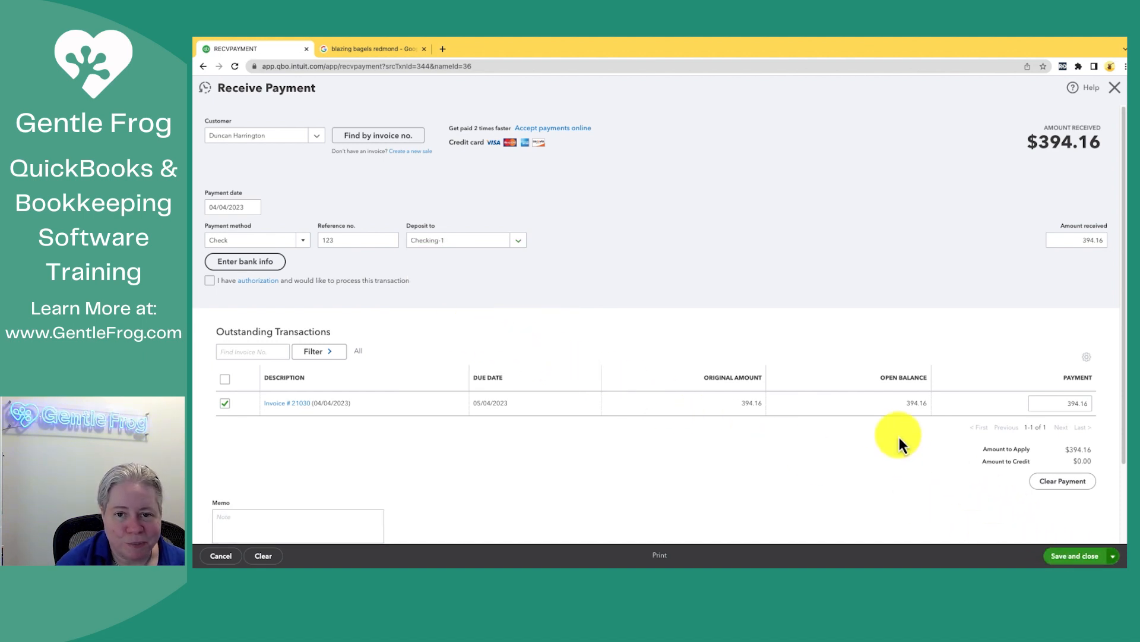
{"action": "left_click", "coordinate": [1074, 555]}
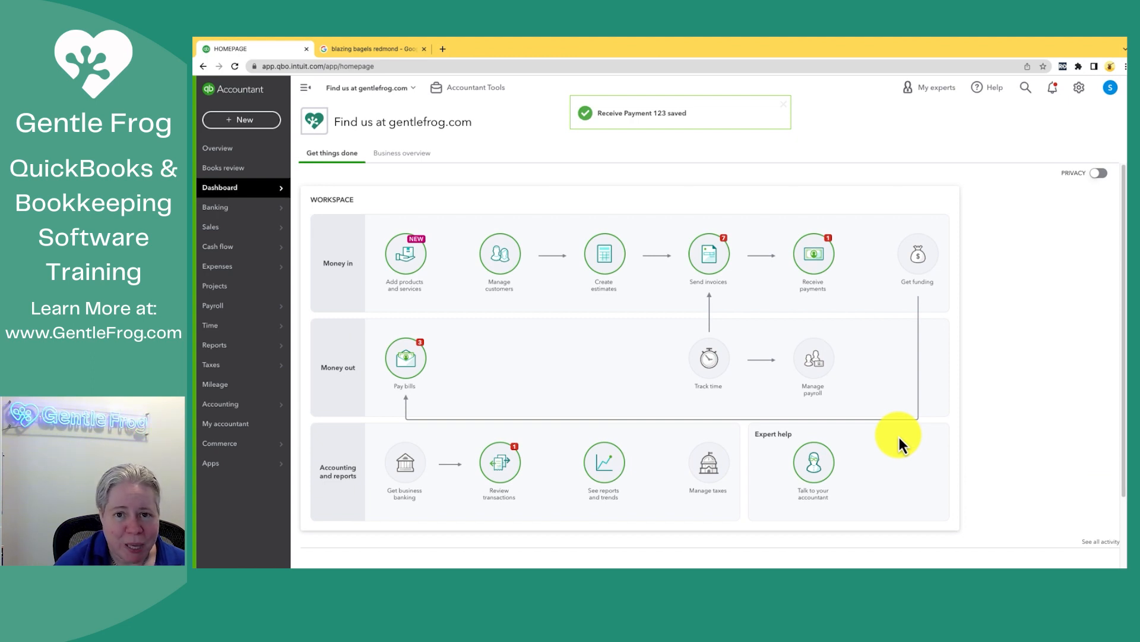
Go to the Sales tax overview showing $36.16 owed to Washington State Department of Revenue.
{"action": "left_click", "coordinate": [783, 104]}
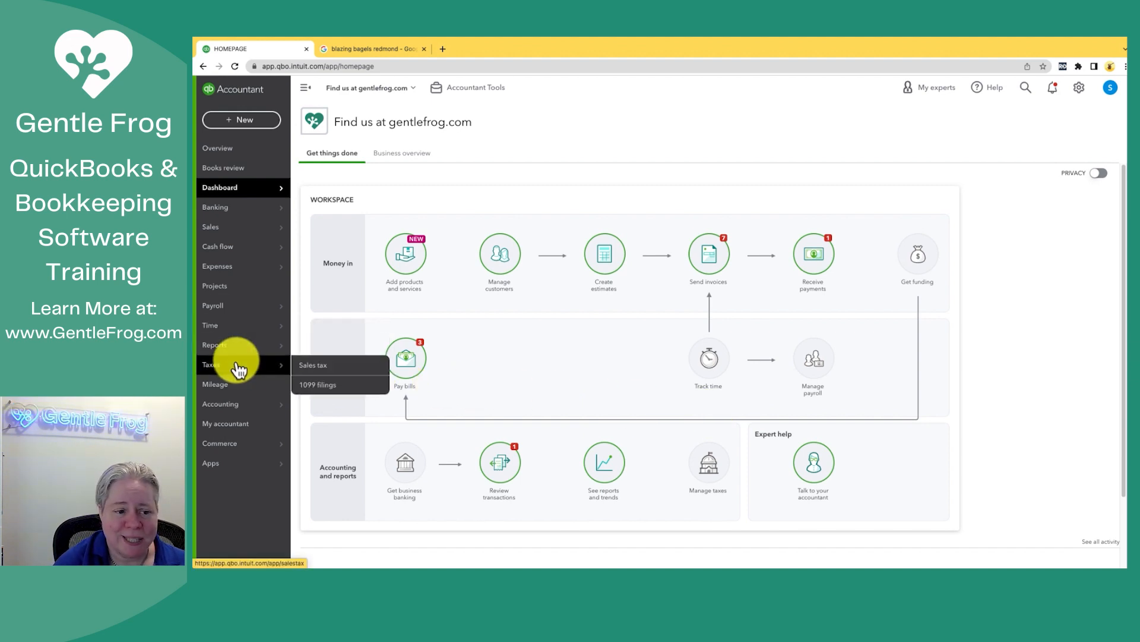
{"action": "left_click", "coordinate": [312, 365]}
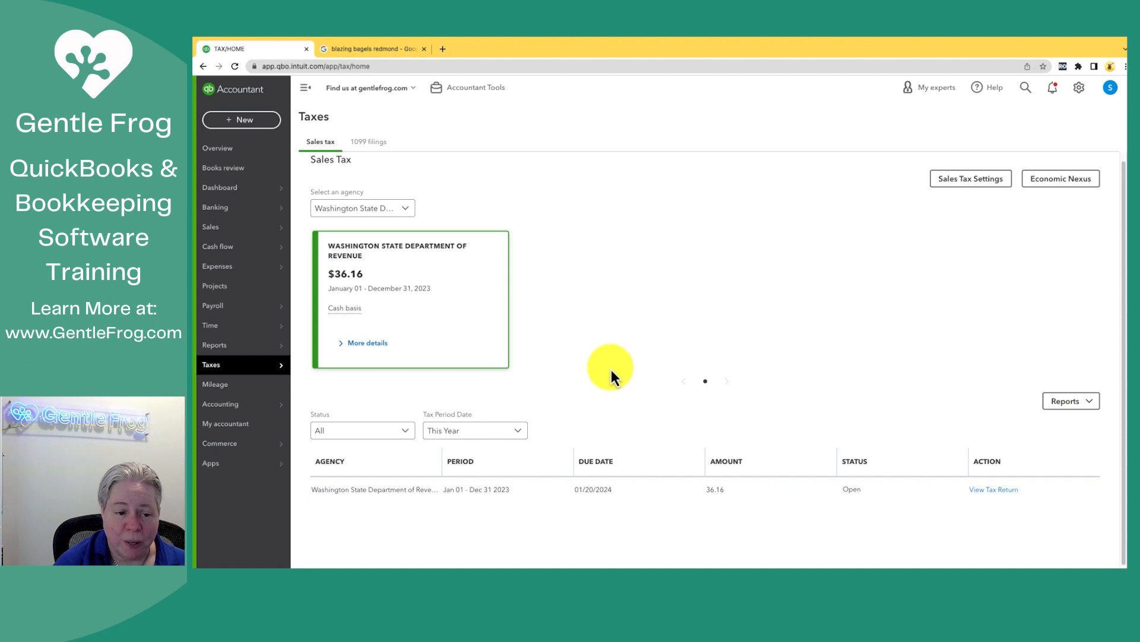
{"action": "mouse_move", "coordinate": [541, 489]}
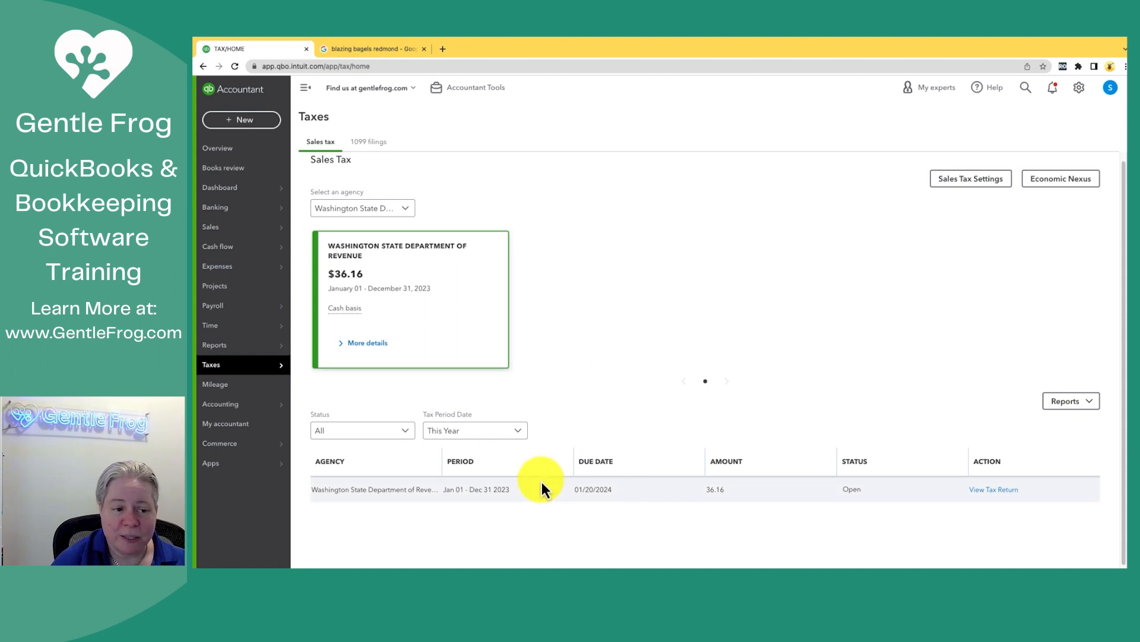
{"action": "mouse_move", "coordinate": [538, 480]}
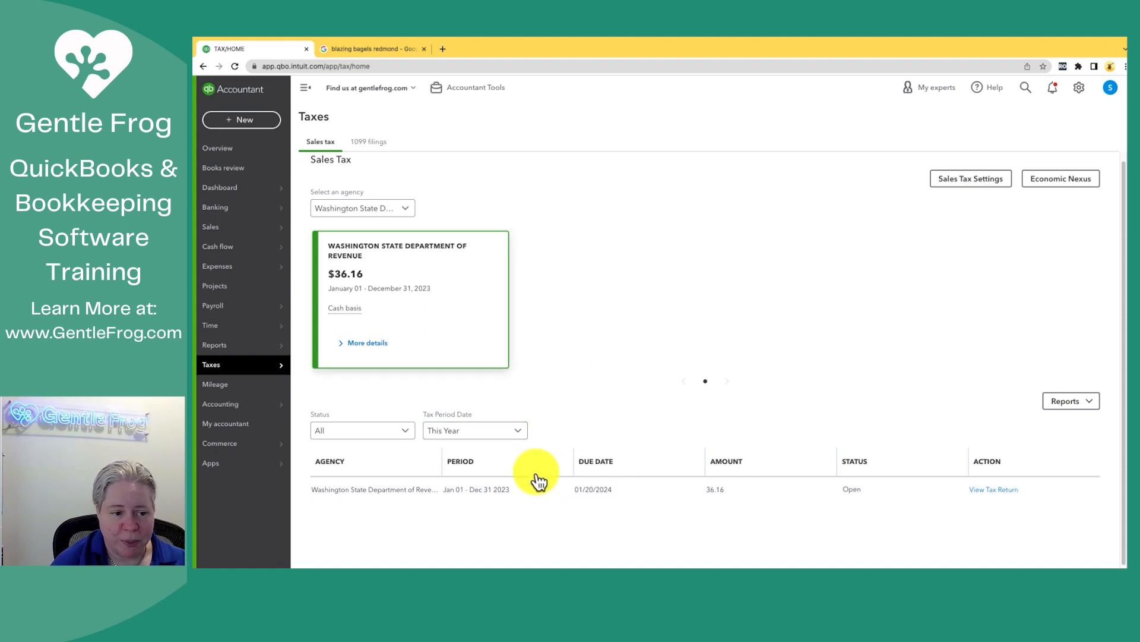
{"action": "mouse_move", "coordinate": [430, 301]}
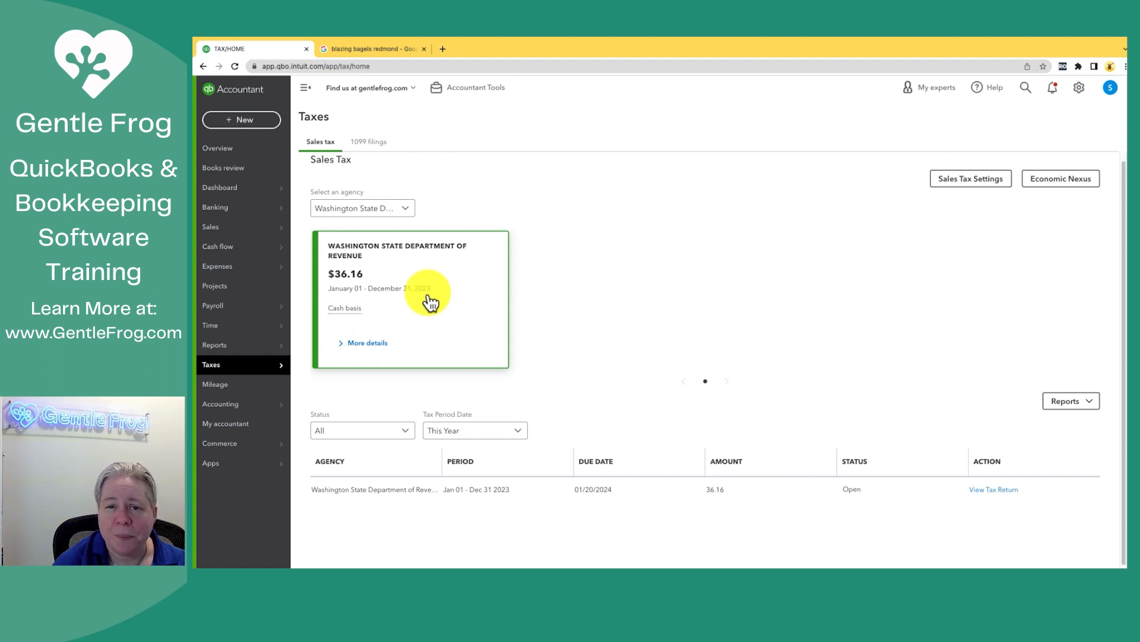
{"action": "mouse_move", "coordinate": [465, 342]}
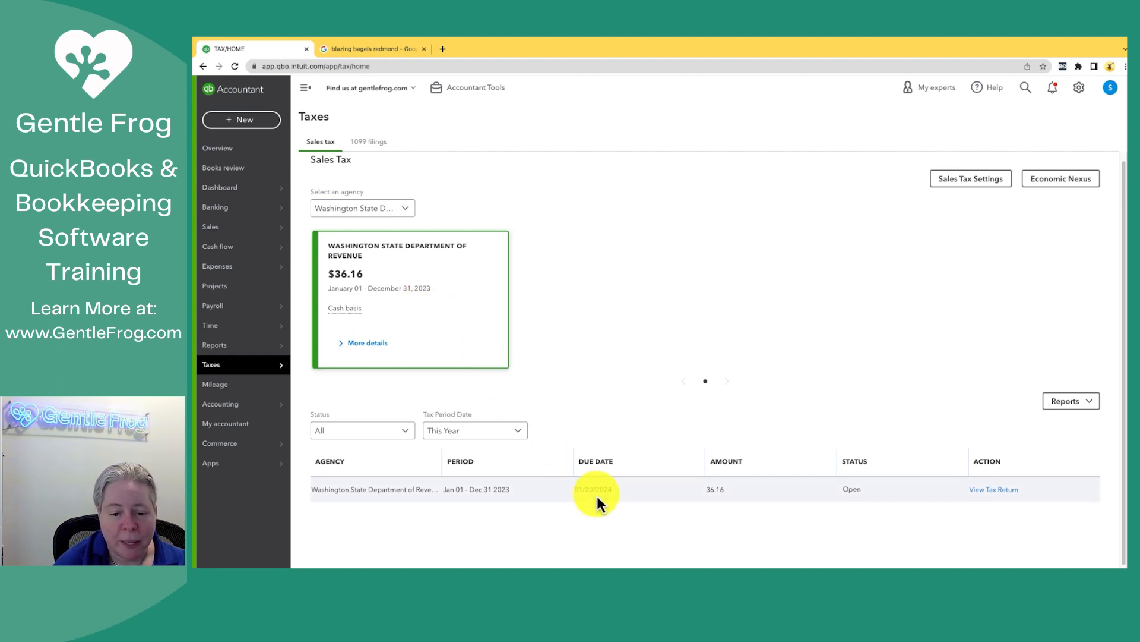
{"action": "mouse_move", "coordinate": [716, 494]}
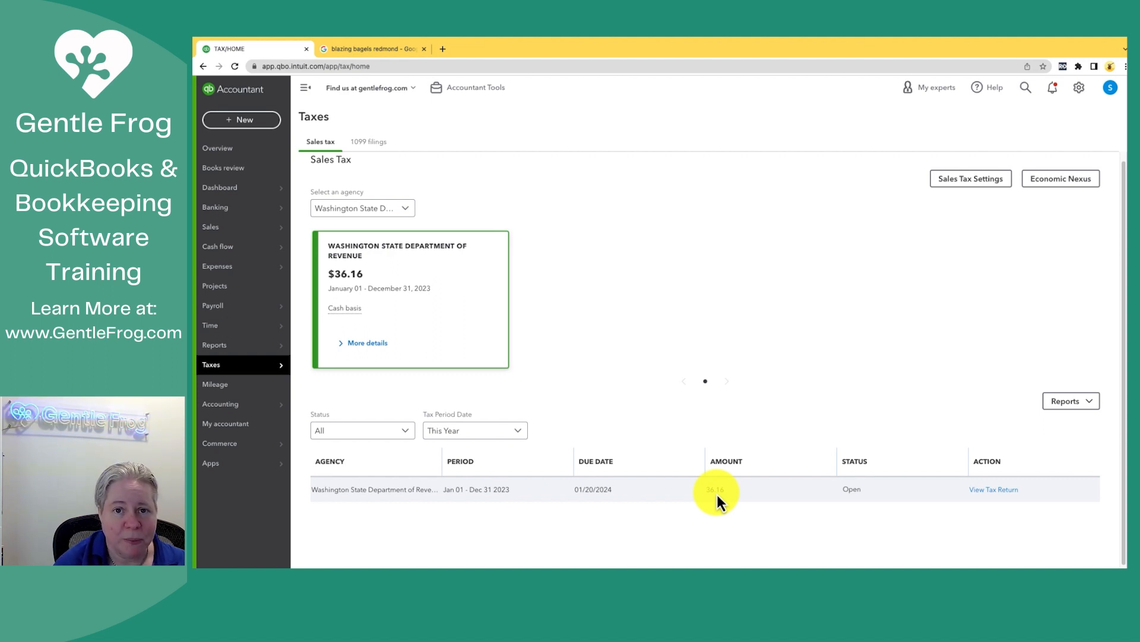
{"action": "mouse_move", "coordinate": [840, 460]}
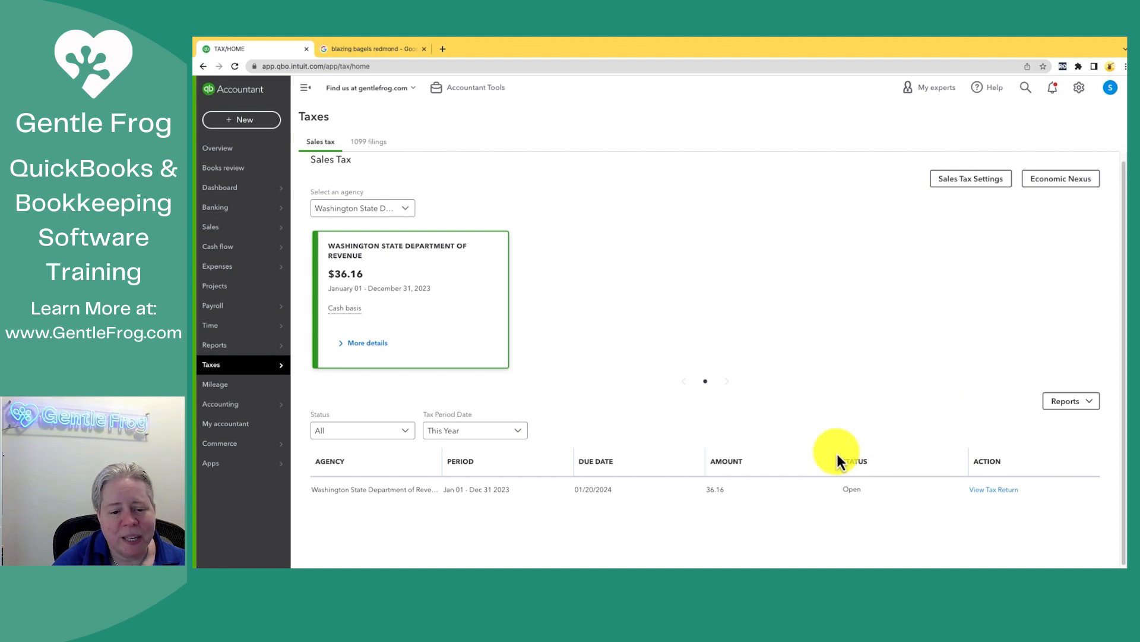
{"action": "mouse_move", "coordinate": [771, 489]}
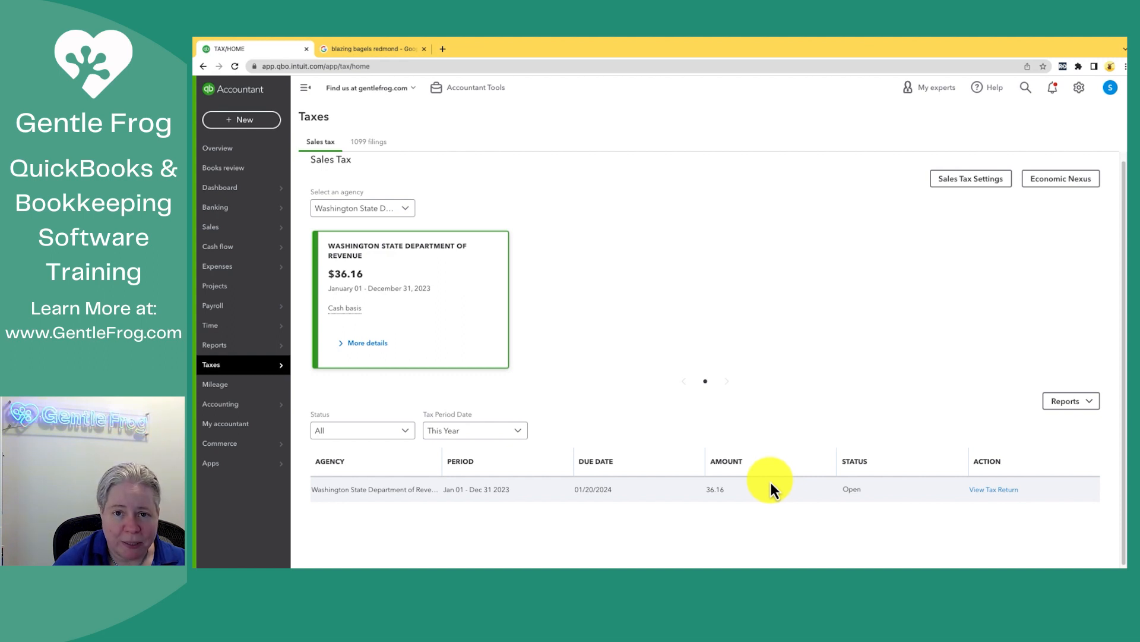
{"action": "mouse_move", "coordinate": [1072, 400]}
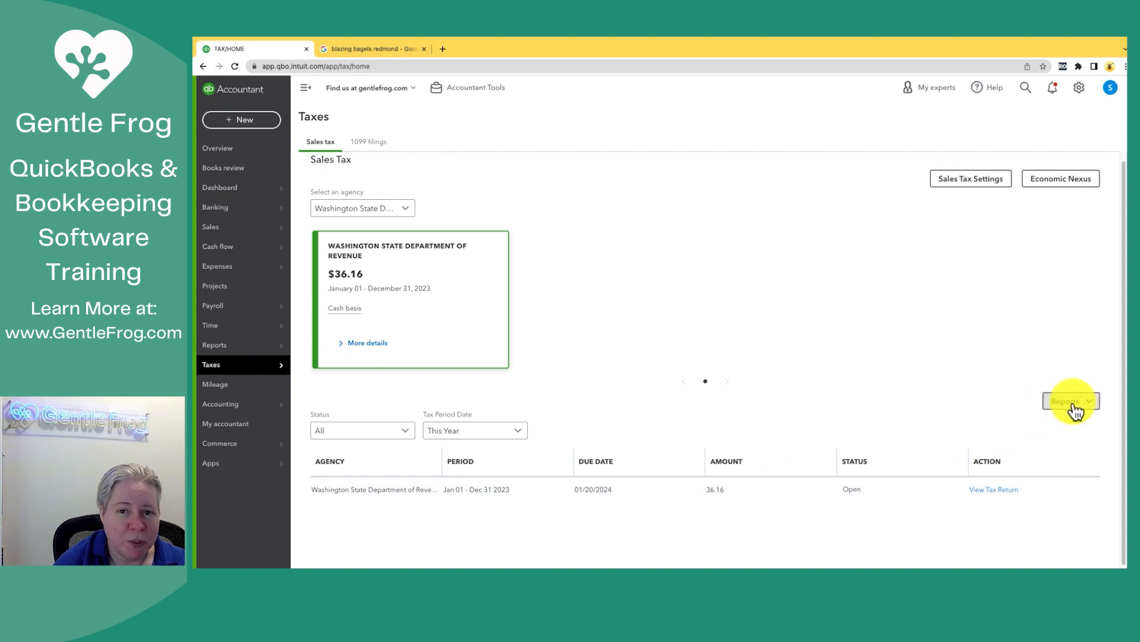
Run the Sales Tax Liability Report splitting $36.16 into $23.27 state and $12.89 Redmond.
{"action": "left_click", "coordinate": [1069, 400]}
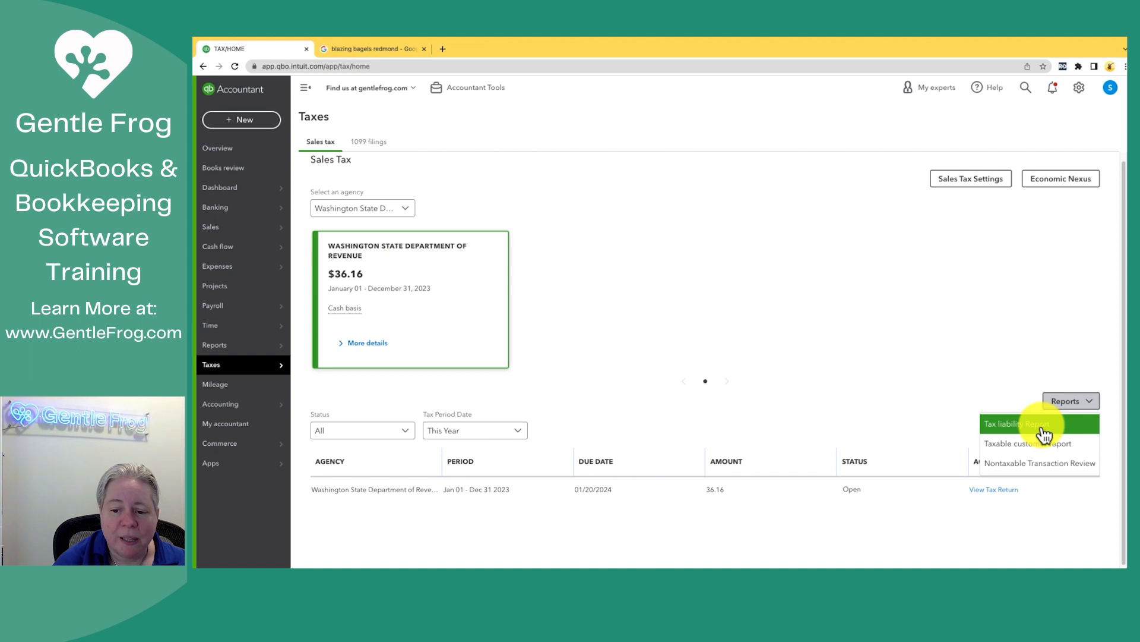
{"action": "left_click", "coordinate": [1014, 423]}
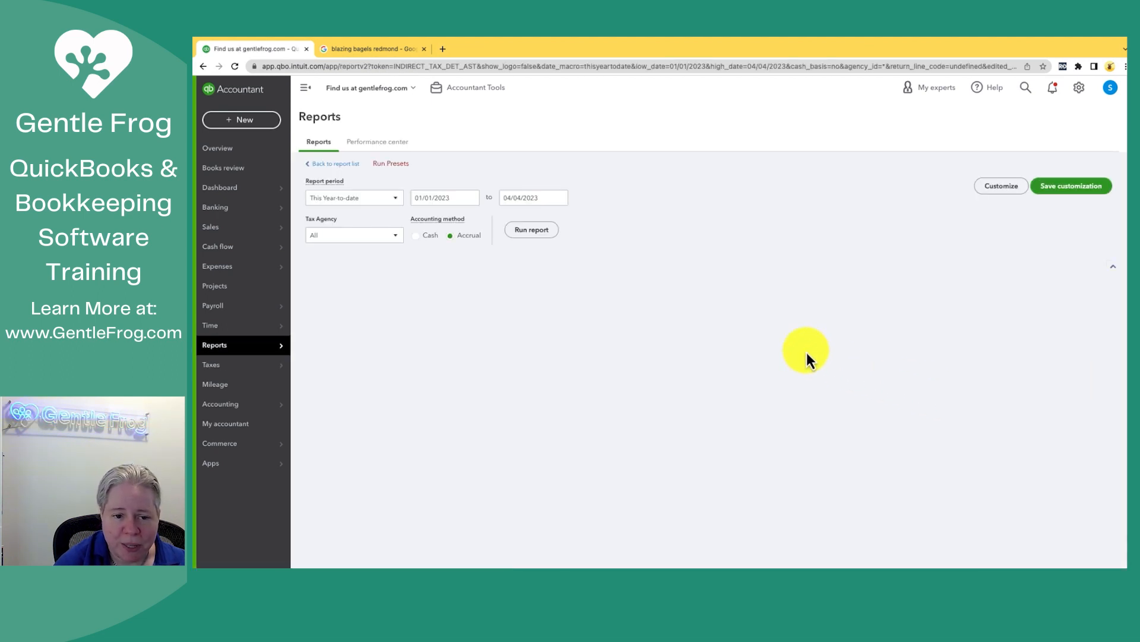
{"action": "left_click", "coordinate": [531, 229]}
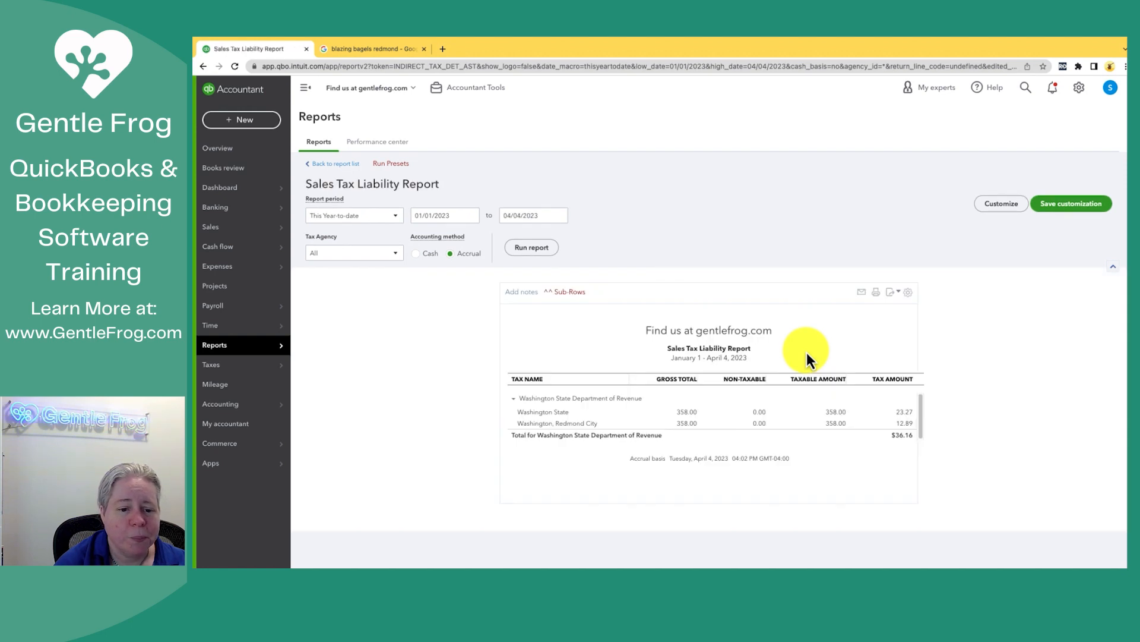
{"action": "mouse_move", "coordinate": [716, 423]}
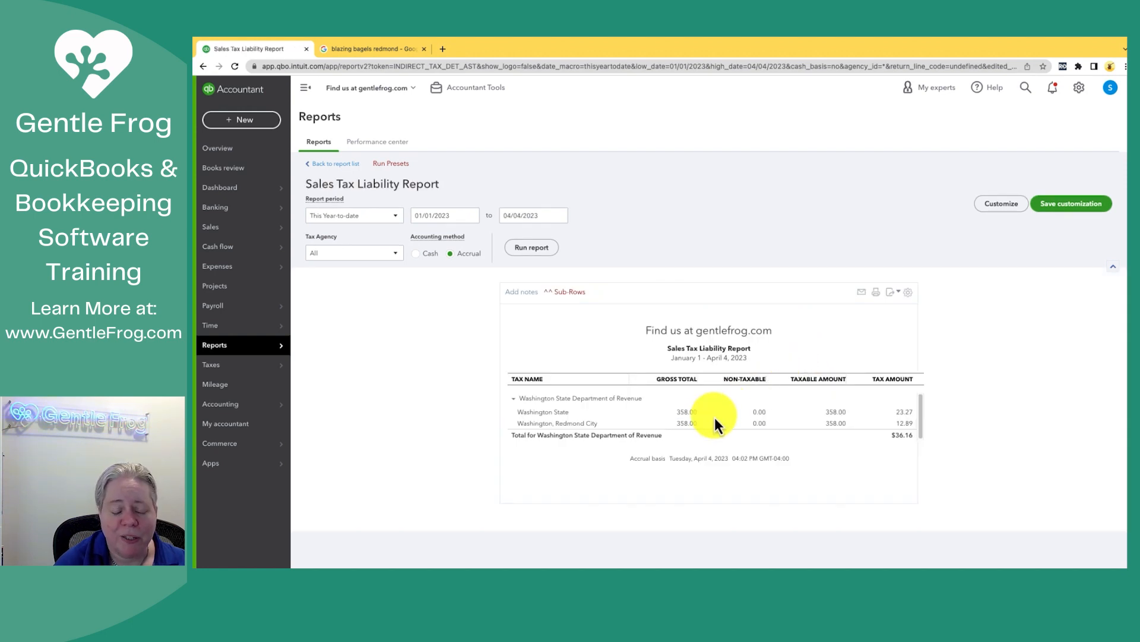
{"action": "mouse_move", "coordinate": [698, 428]}
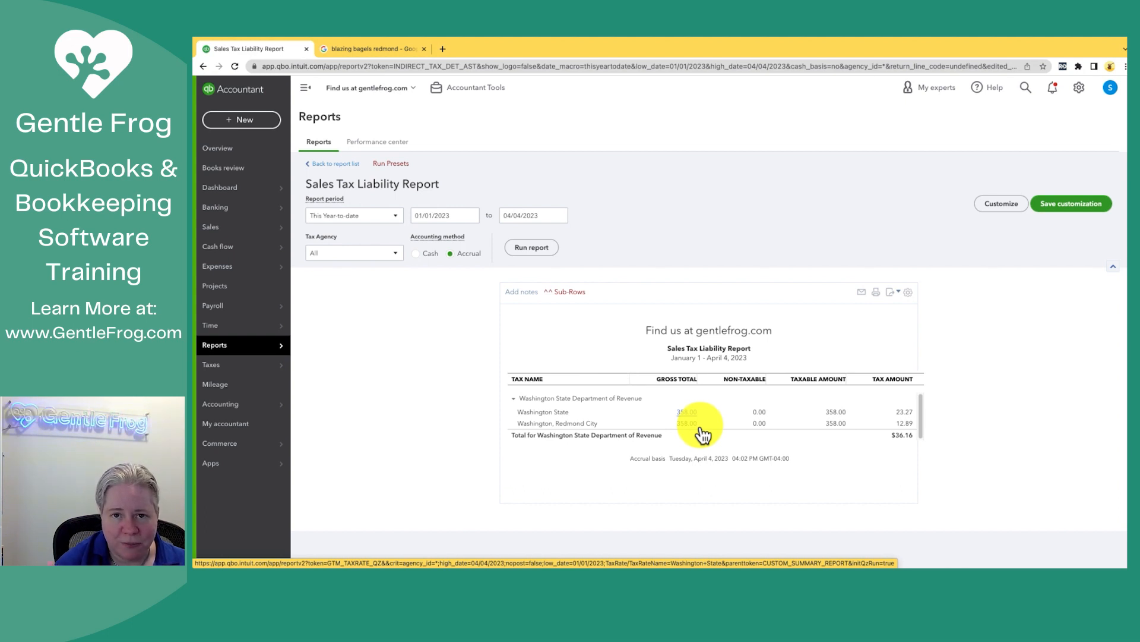
Drill into the Washington State line's transactions, listing invoice 21030 with $23.27 tax.
{"action": "left_click", "coordinate": [685, 411]}
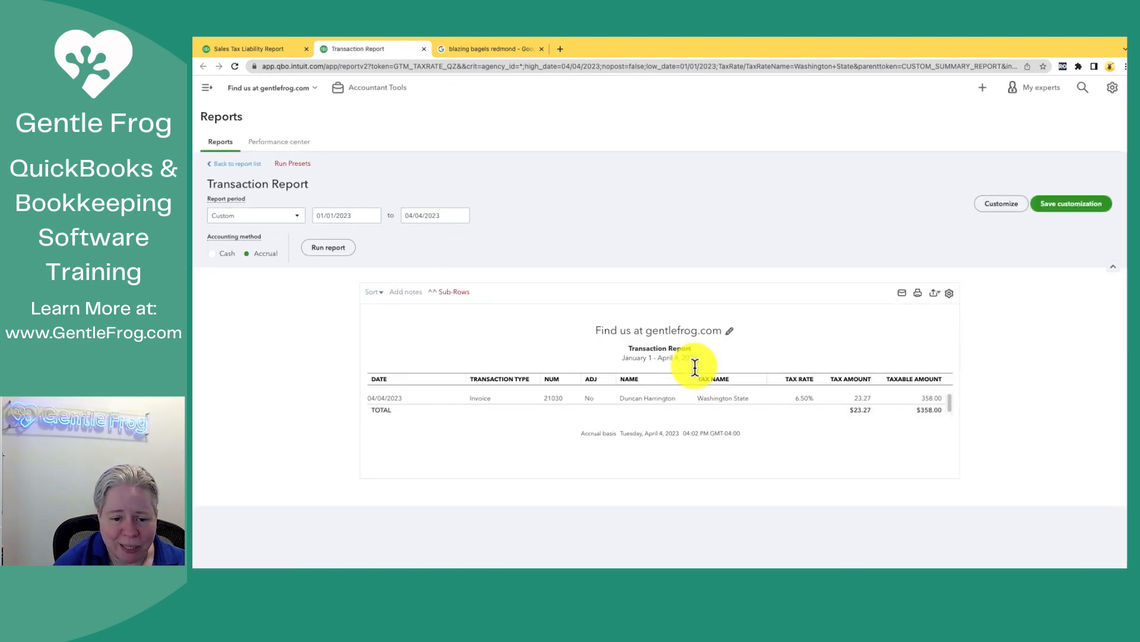
{"action": "mouse_move", "coordinate": [633, 404]}
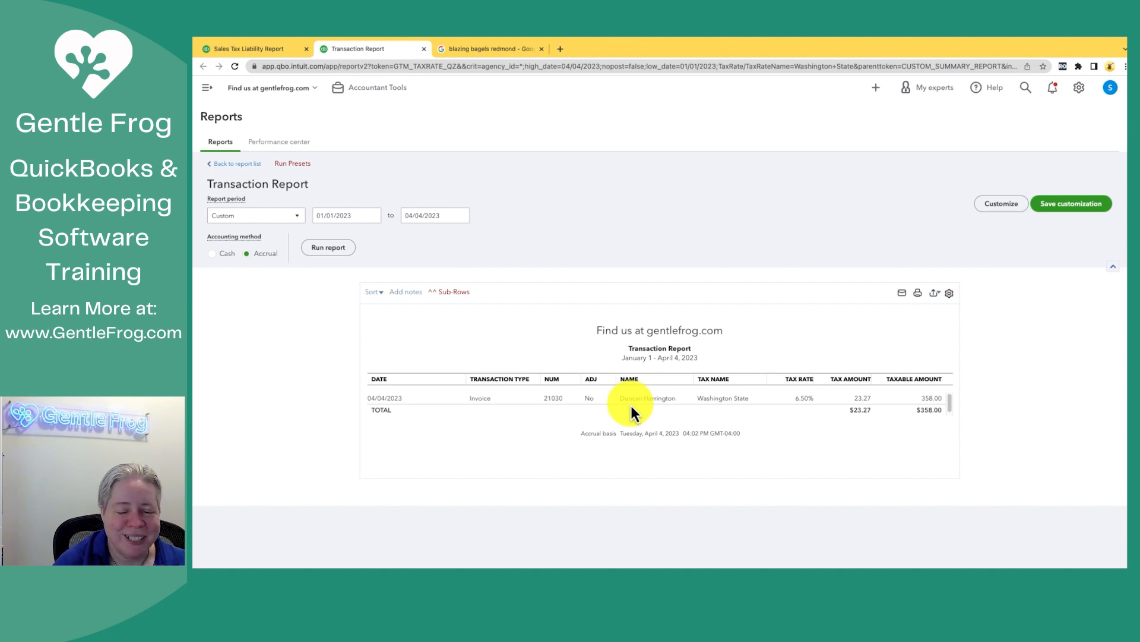
{"action": "mouse_move", "coordinate": [701, 422]}
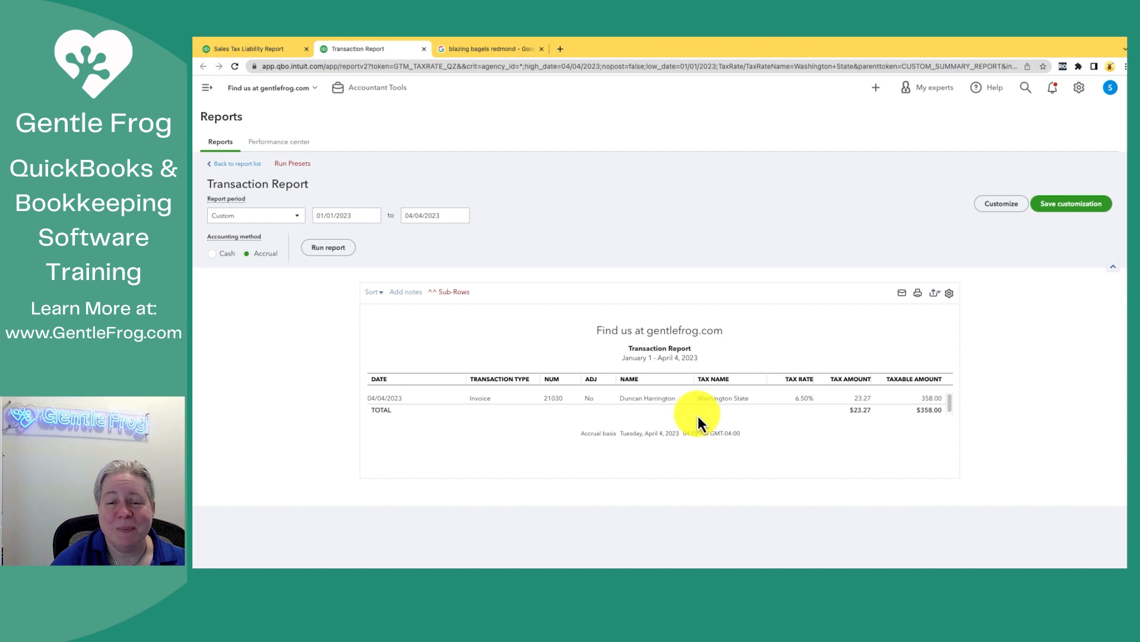